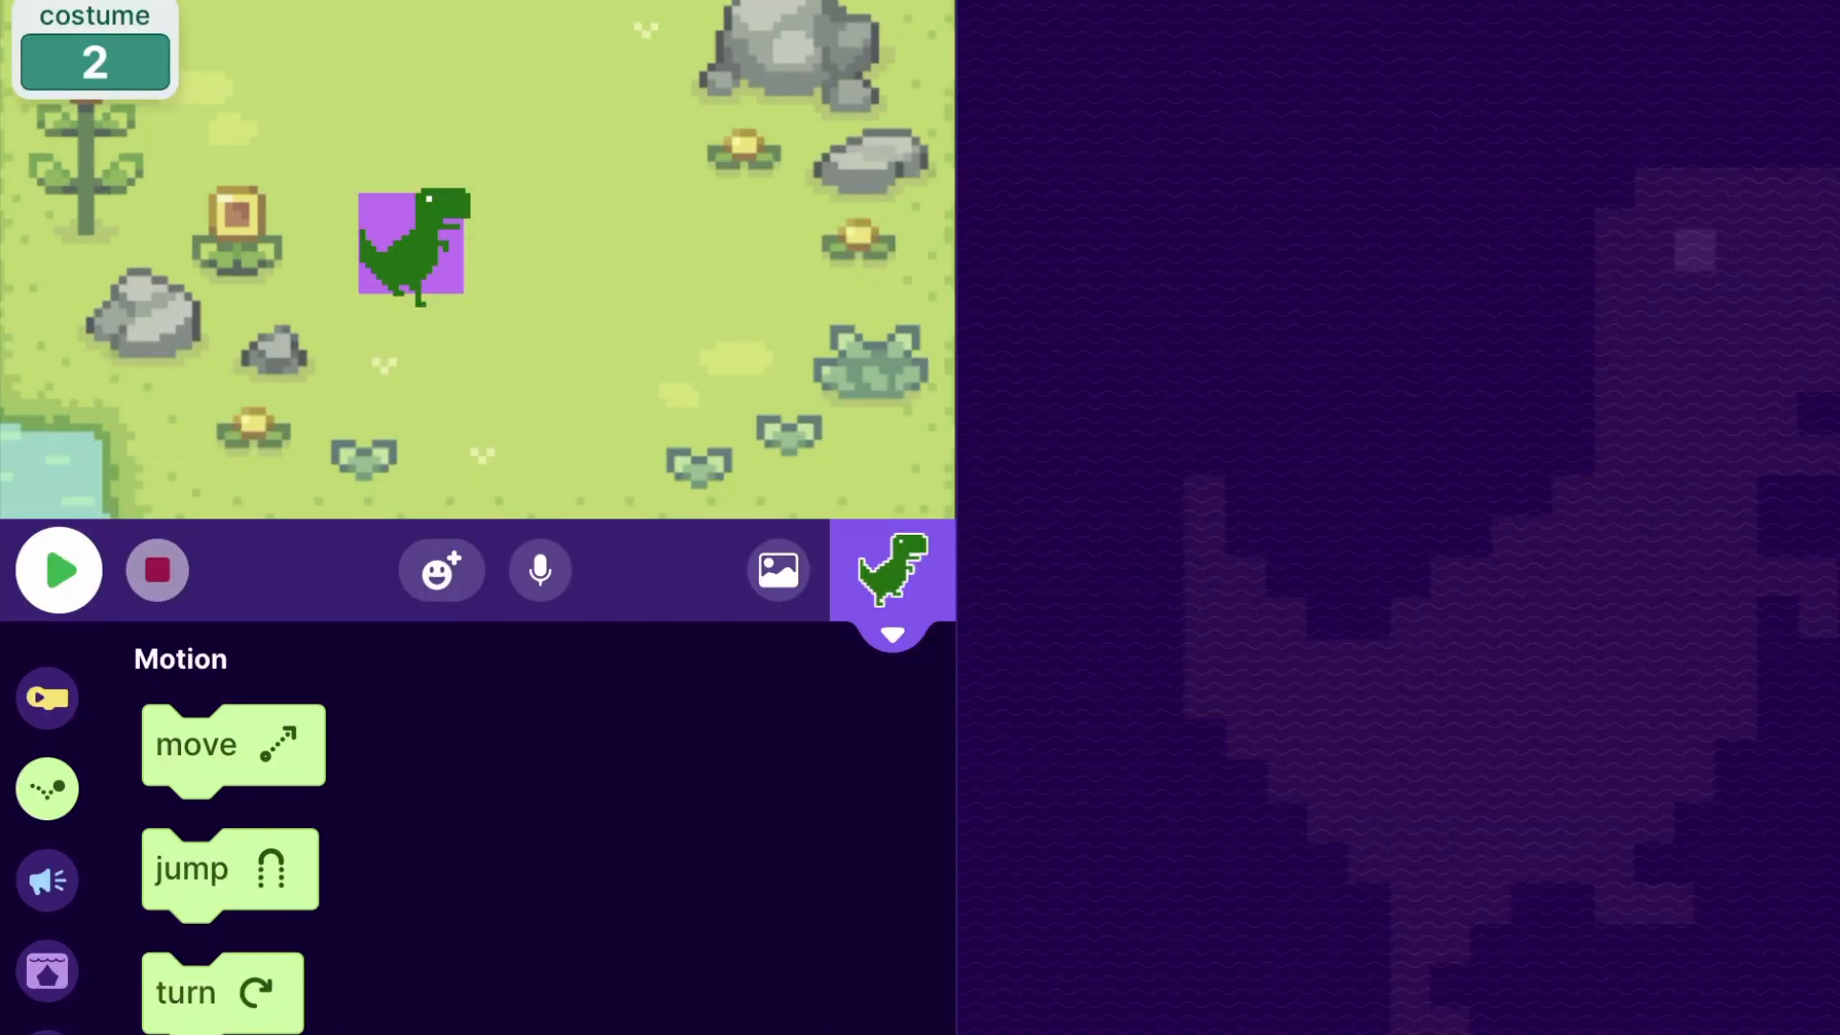
- Add a second T-Rex sprite from Recently Used beside the first one
click(58, 571)
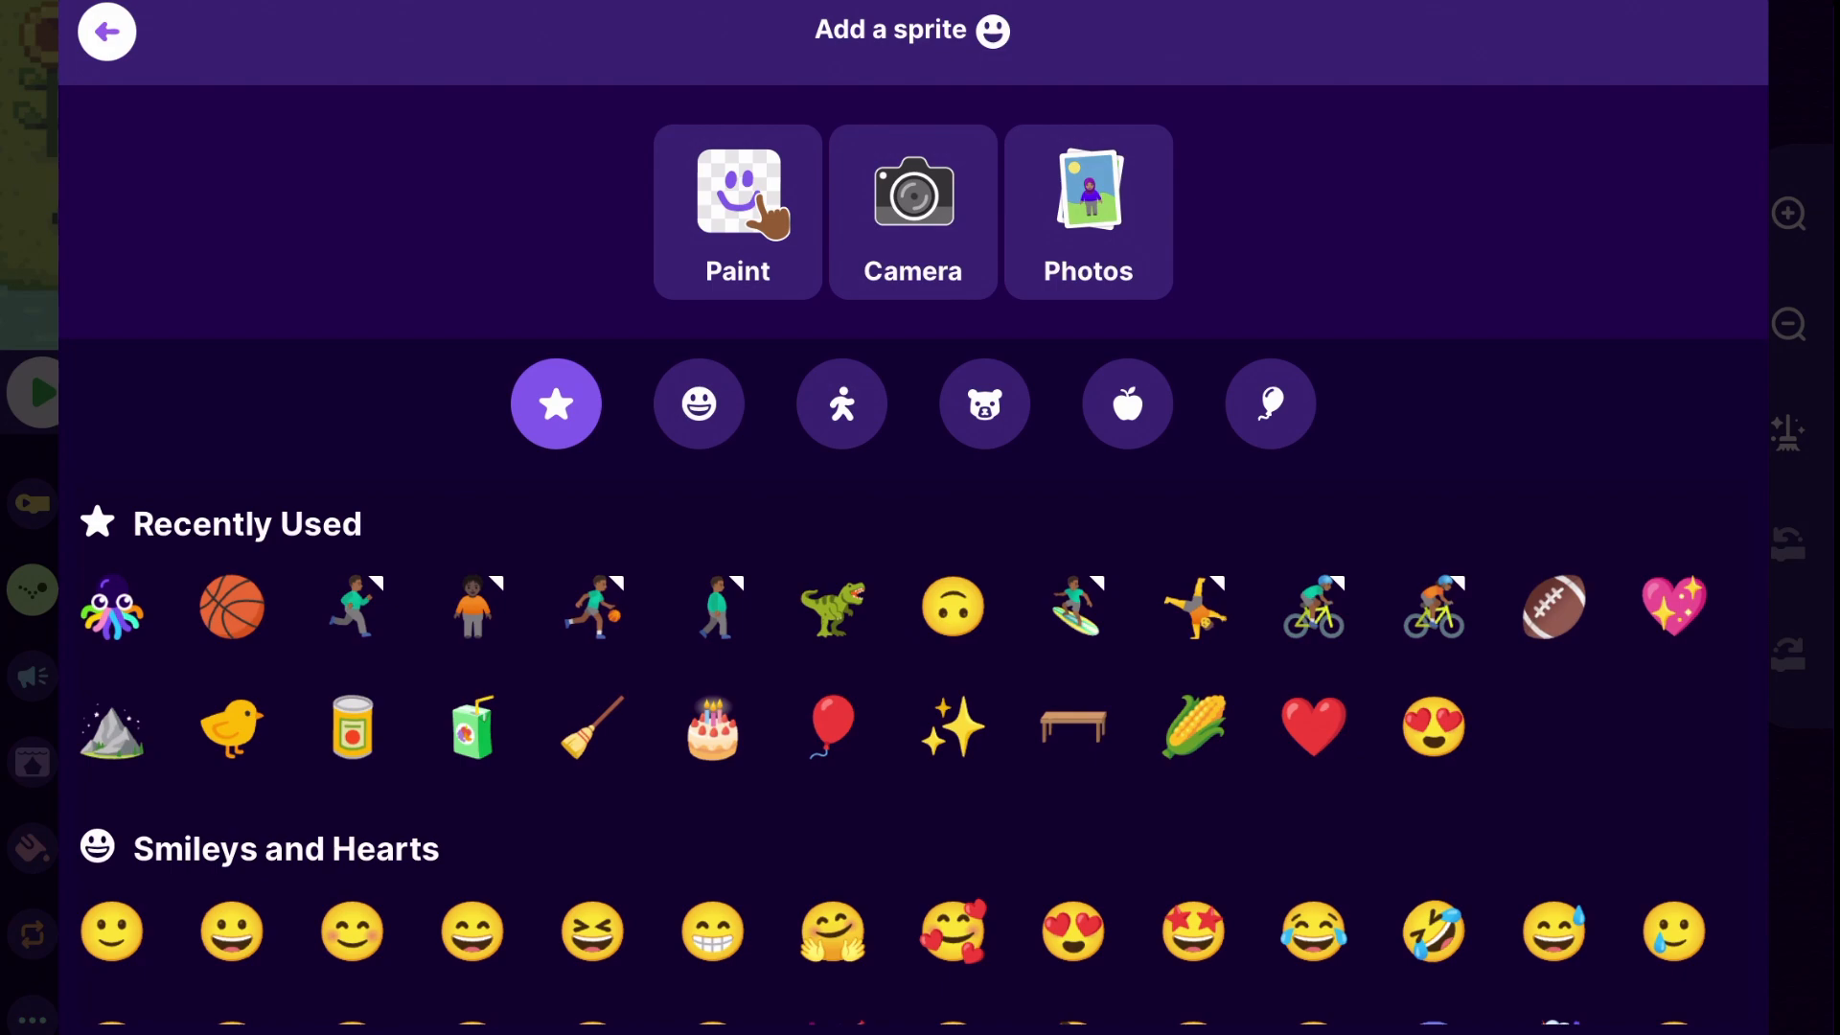
click(1087, 211)
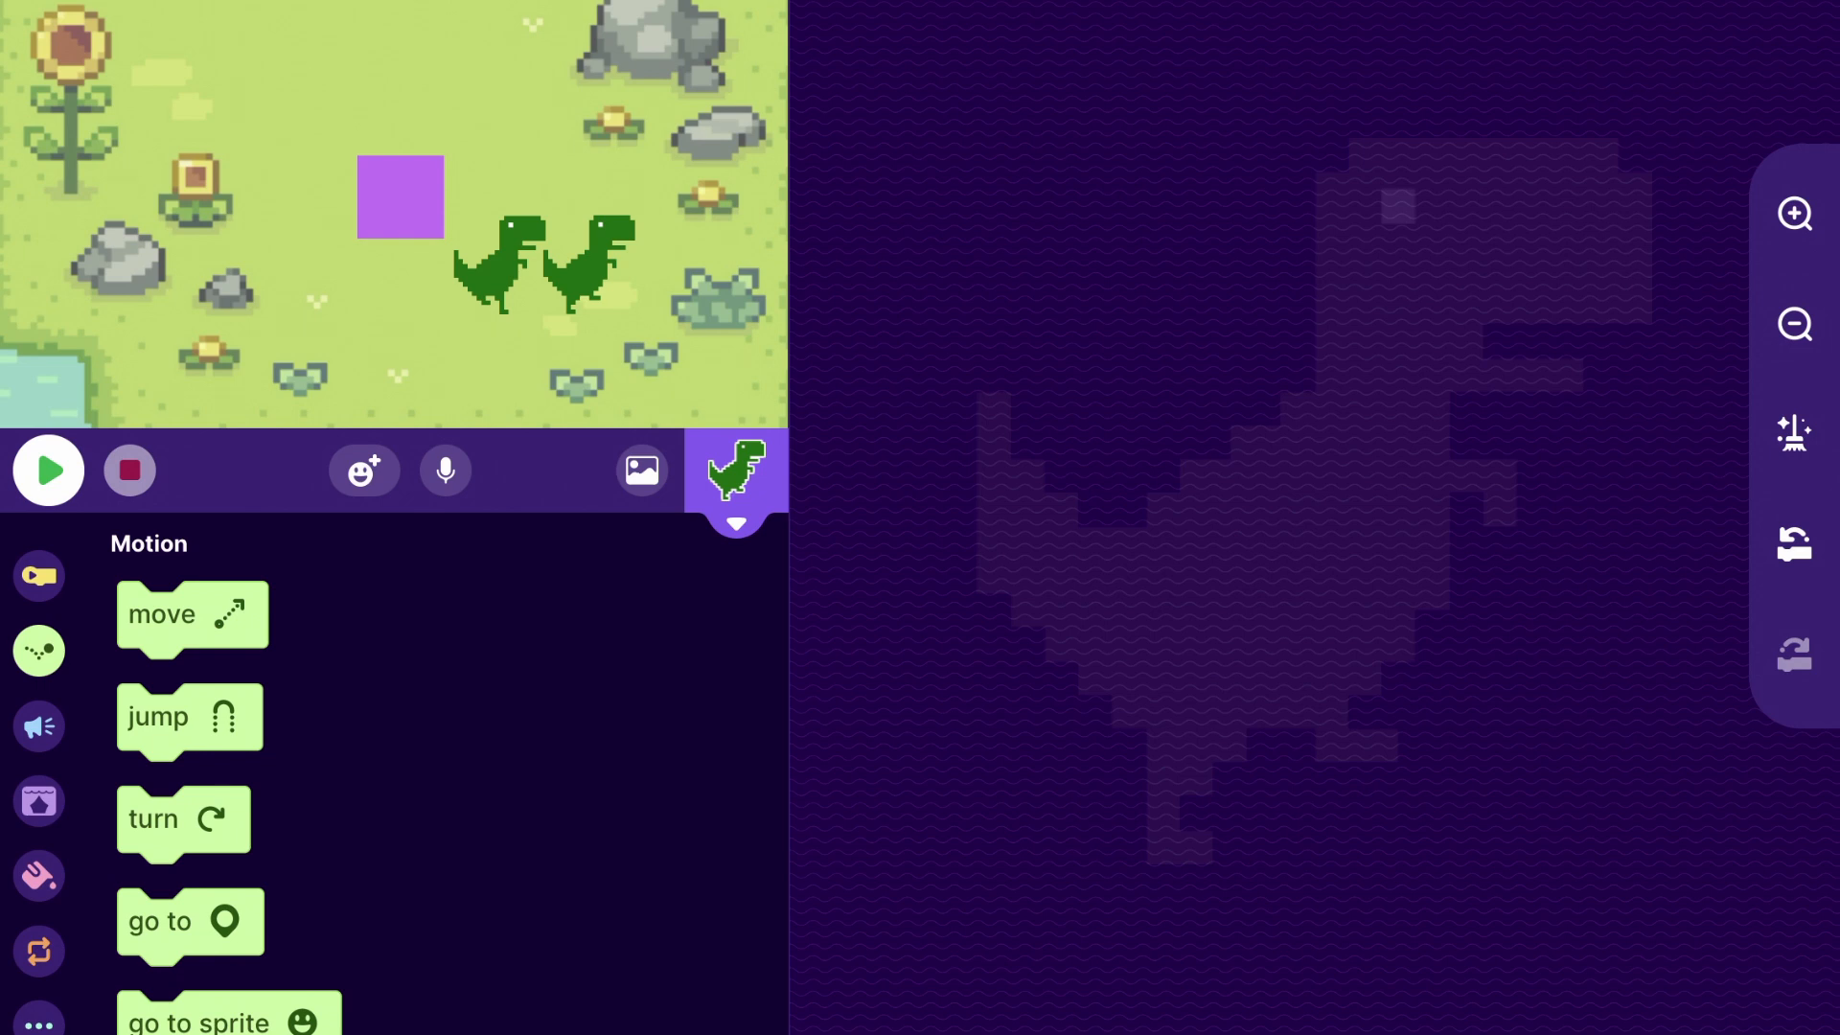
- Make the T-Rex forever go to the purple square at lightning speed when started
click(38, 542)
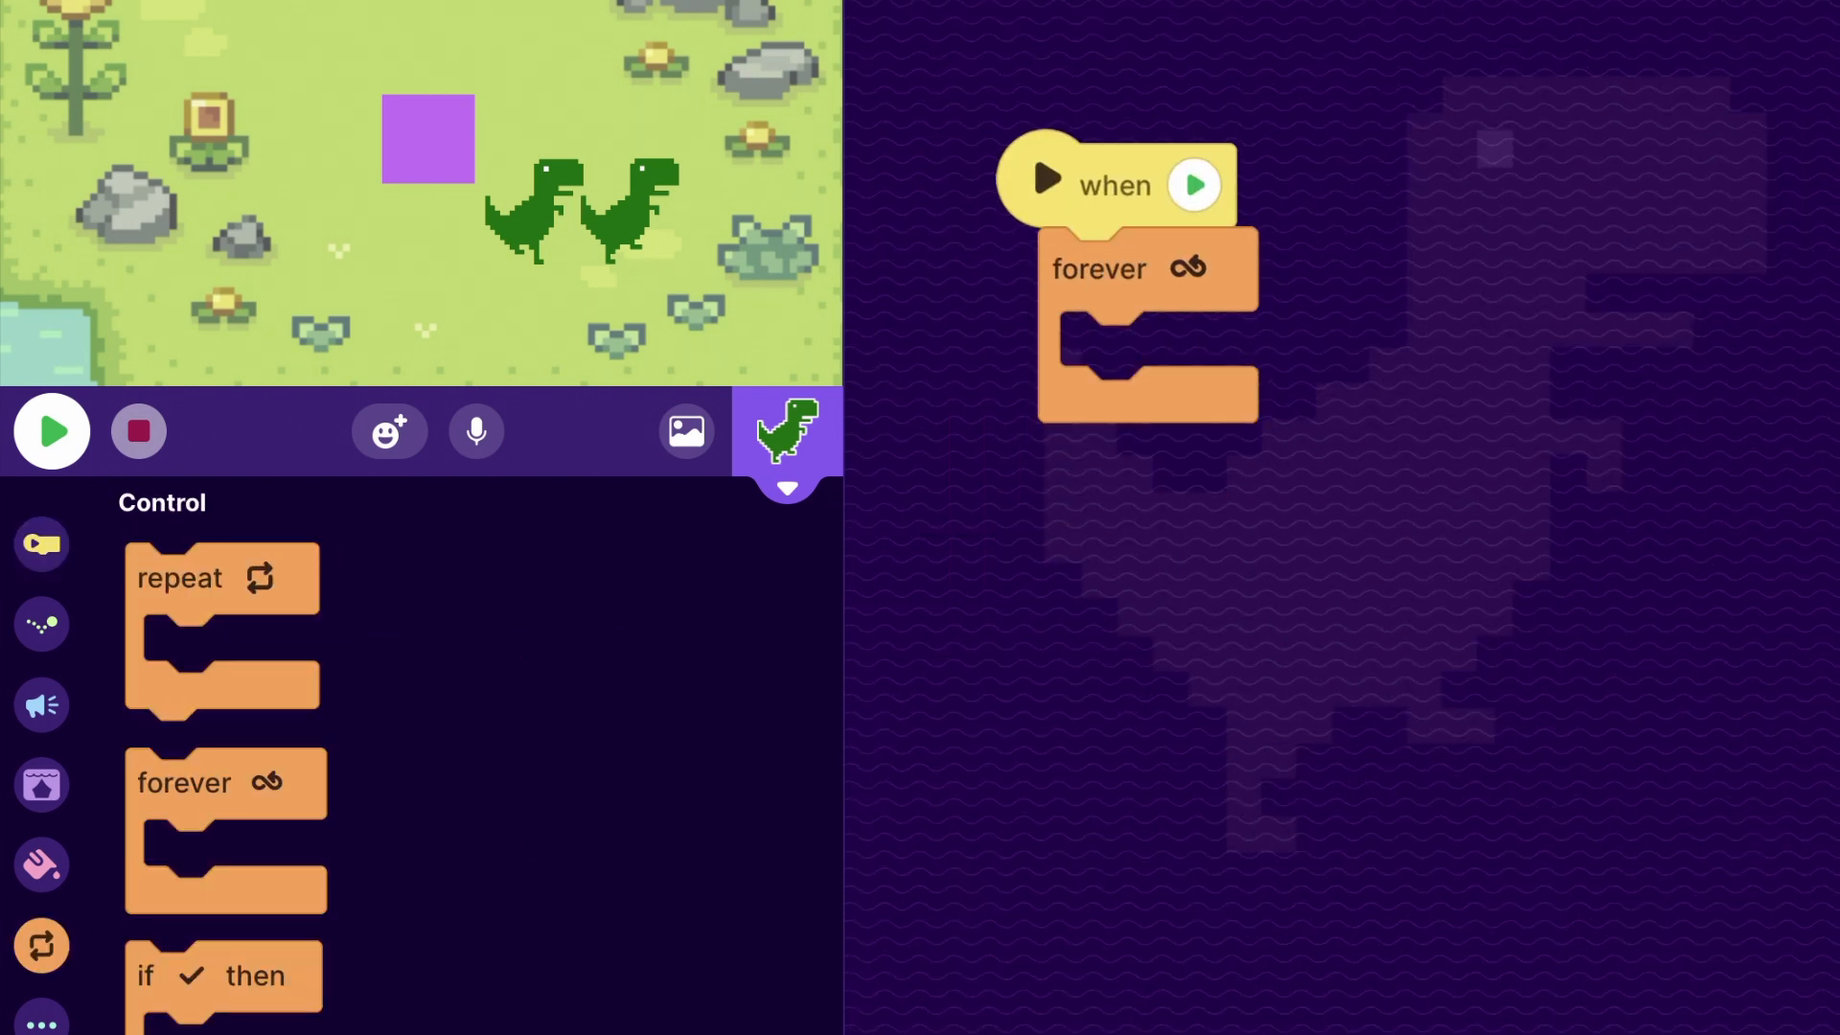
click(40, 622)
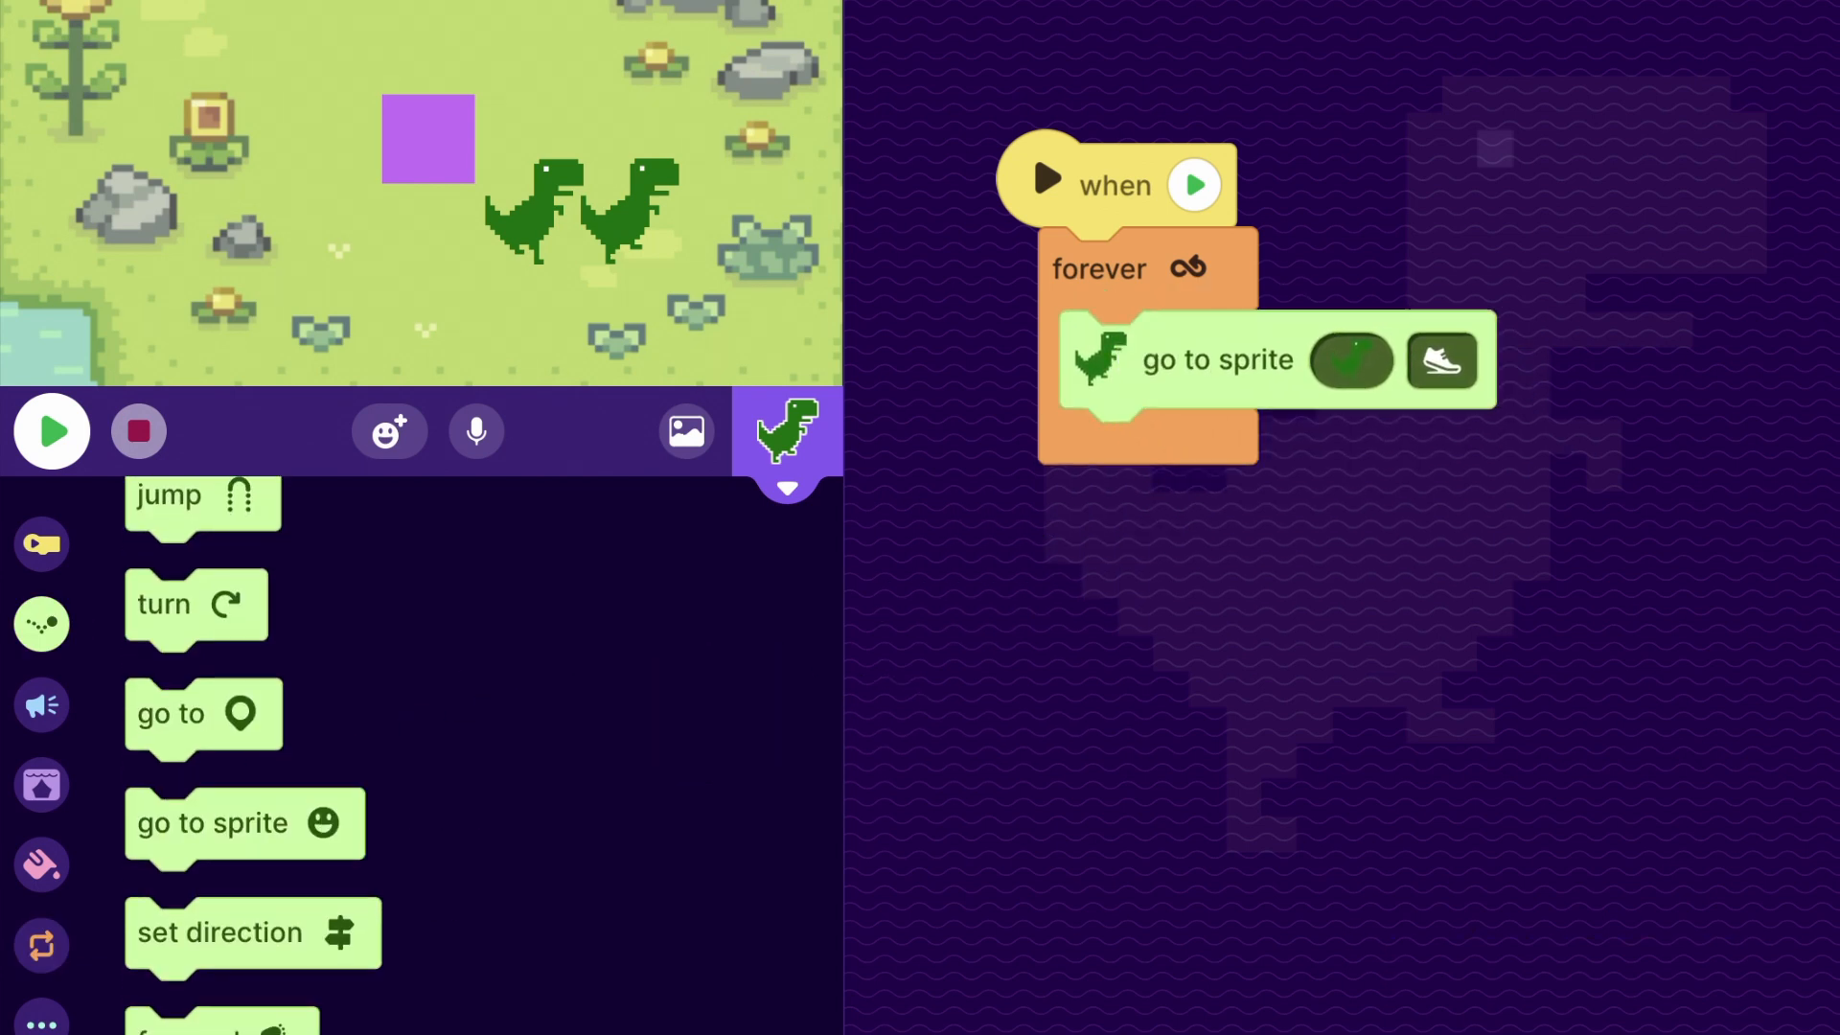
click(1351, 359)
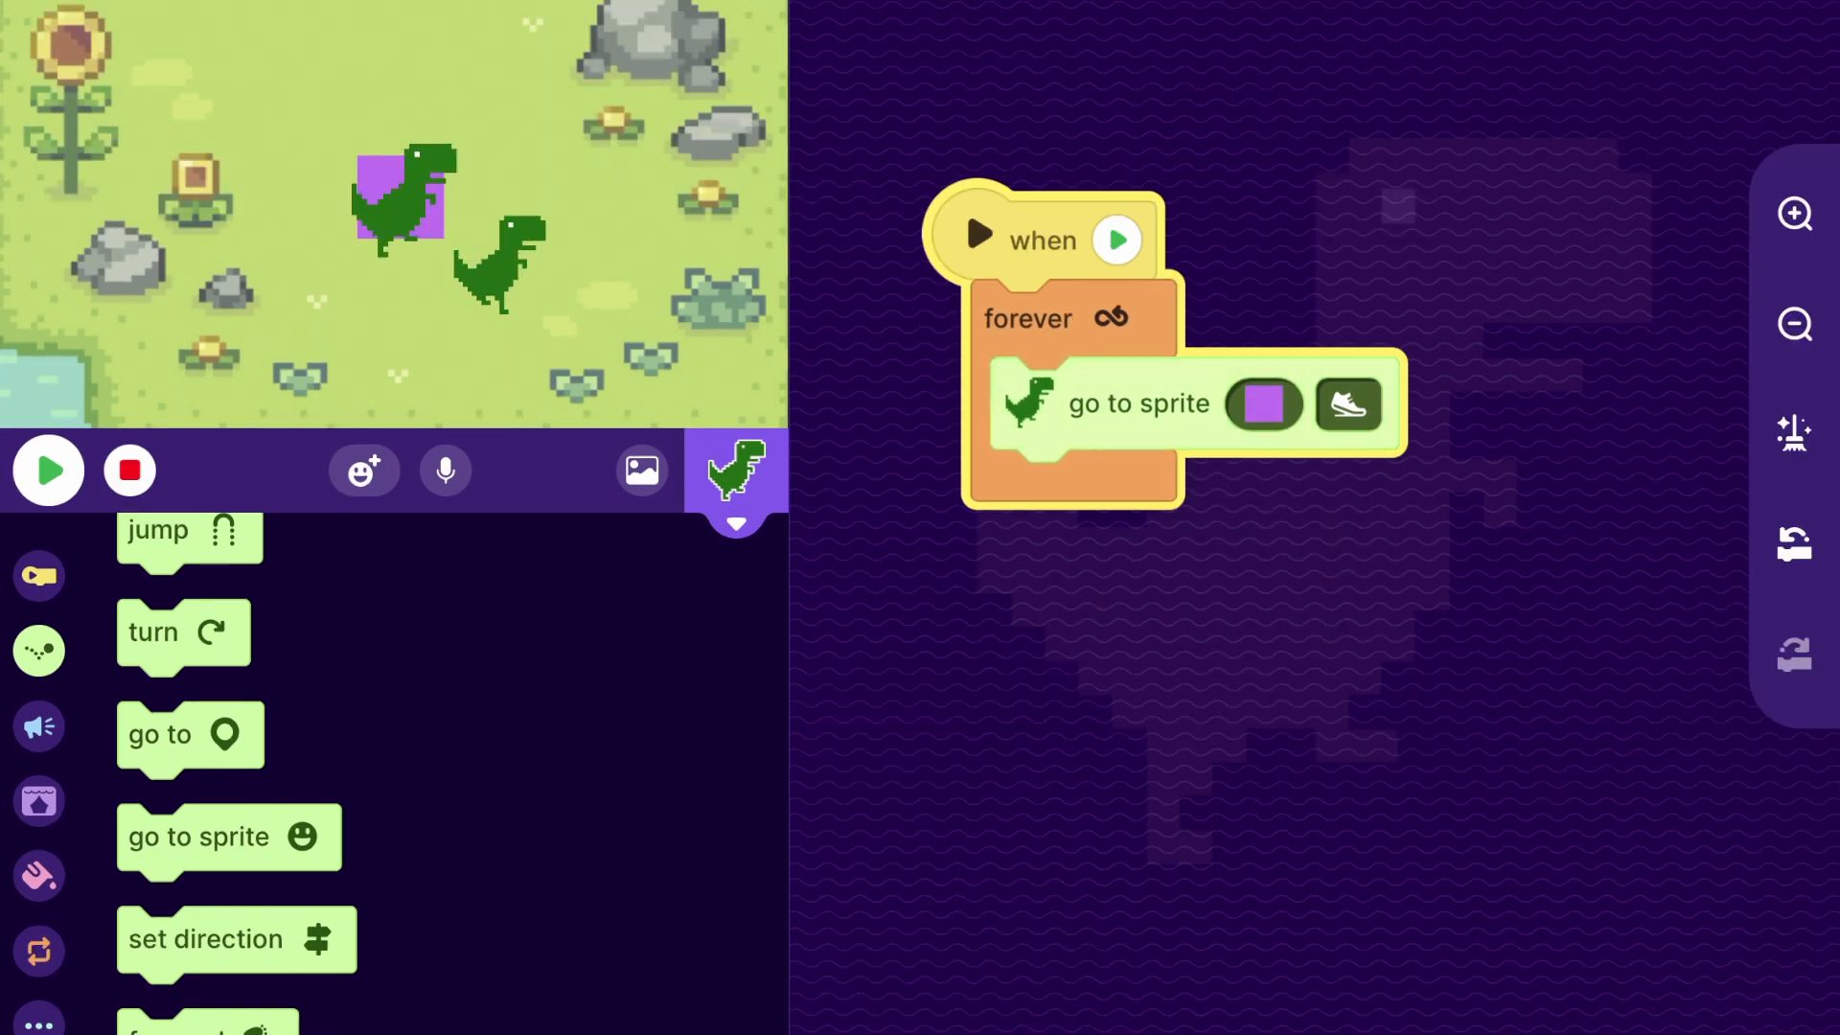
click(1348, 404)
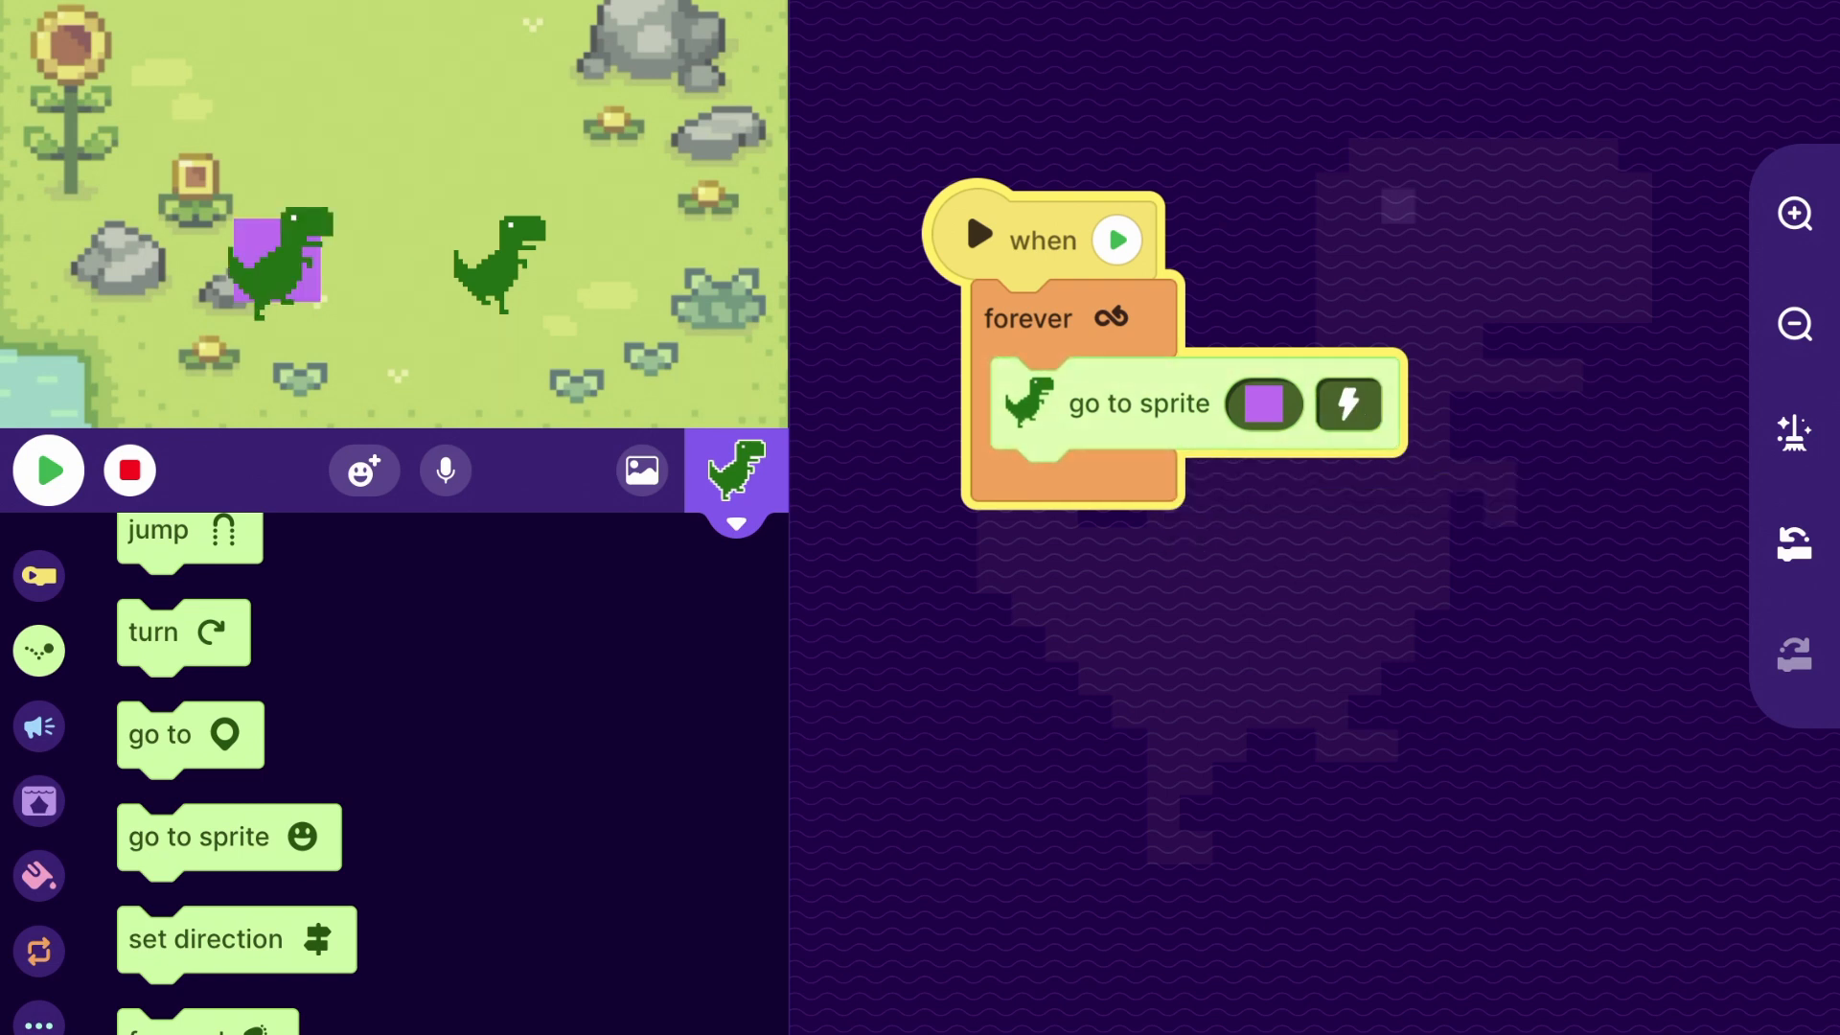
- Copy the follow script to the other T-Rex and bring up the sprite list
click(1116, 237)
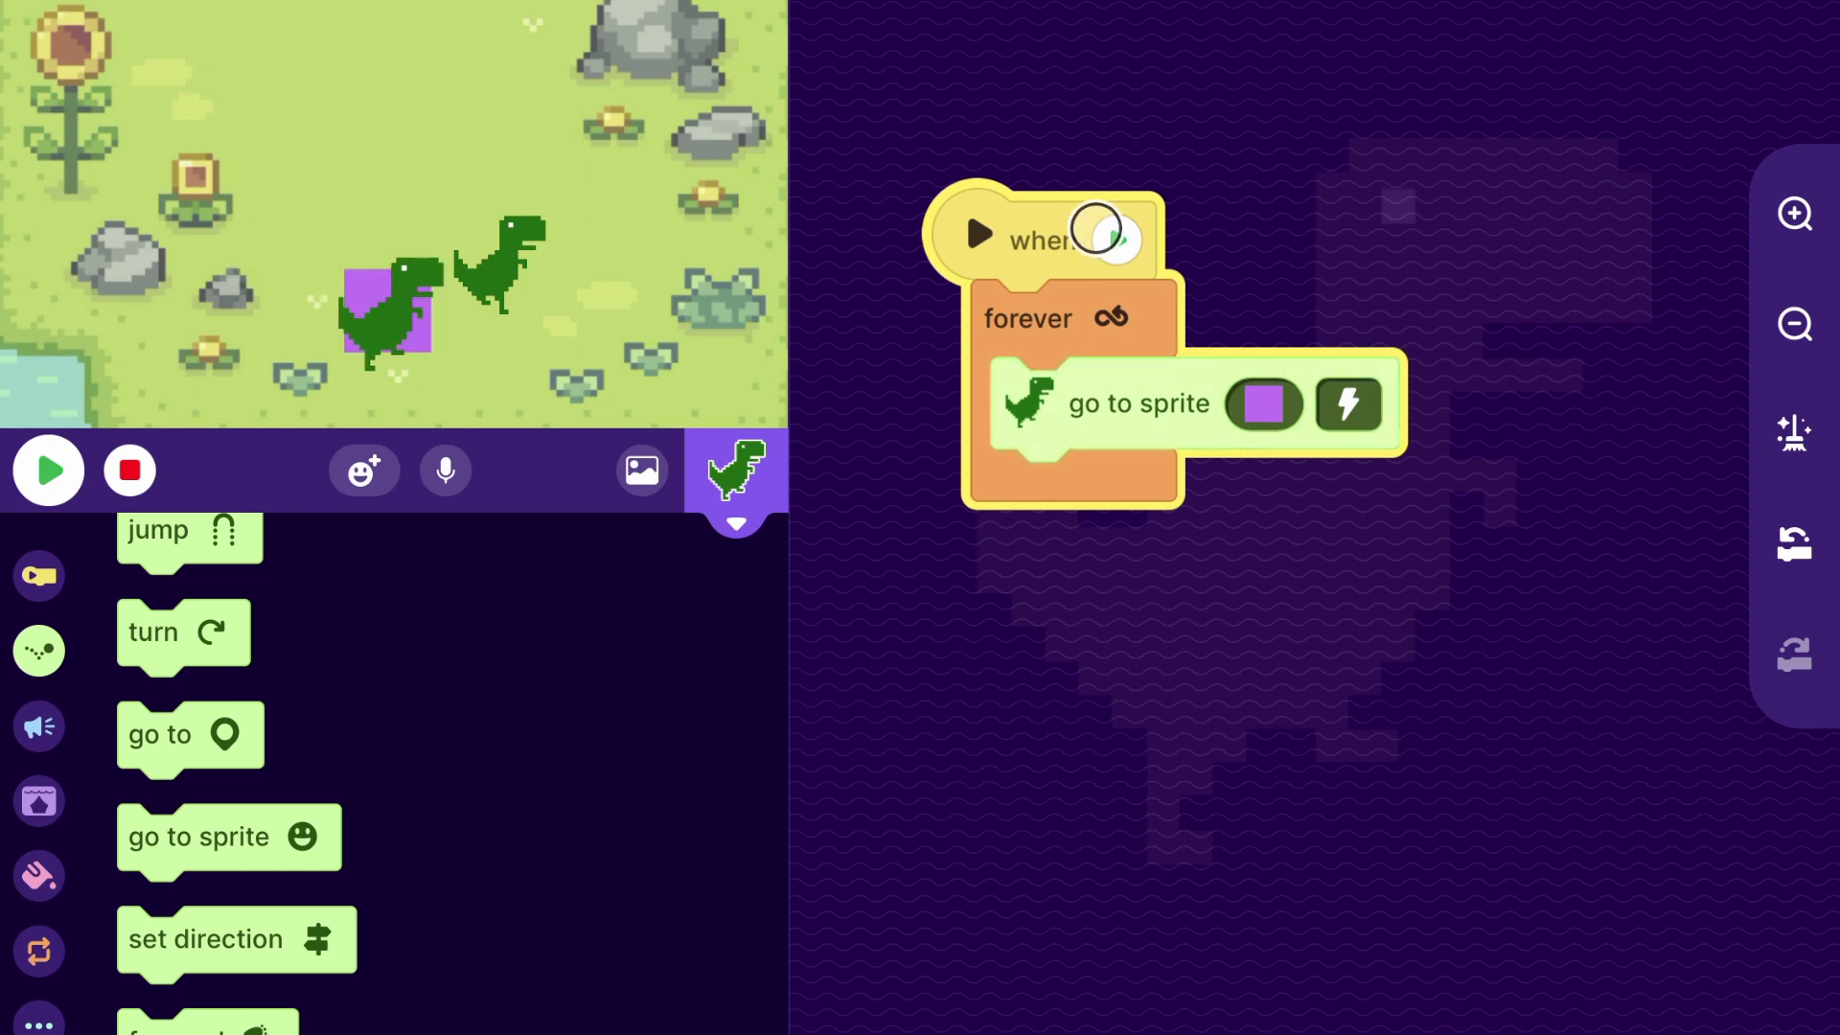
click(1103, 232)
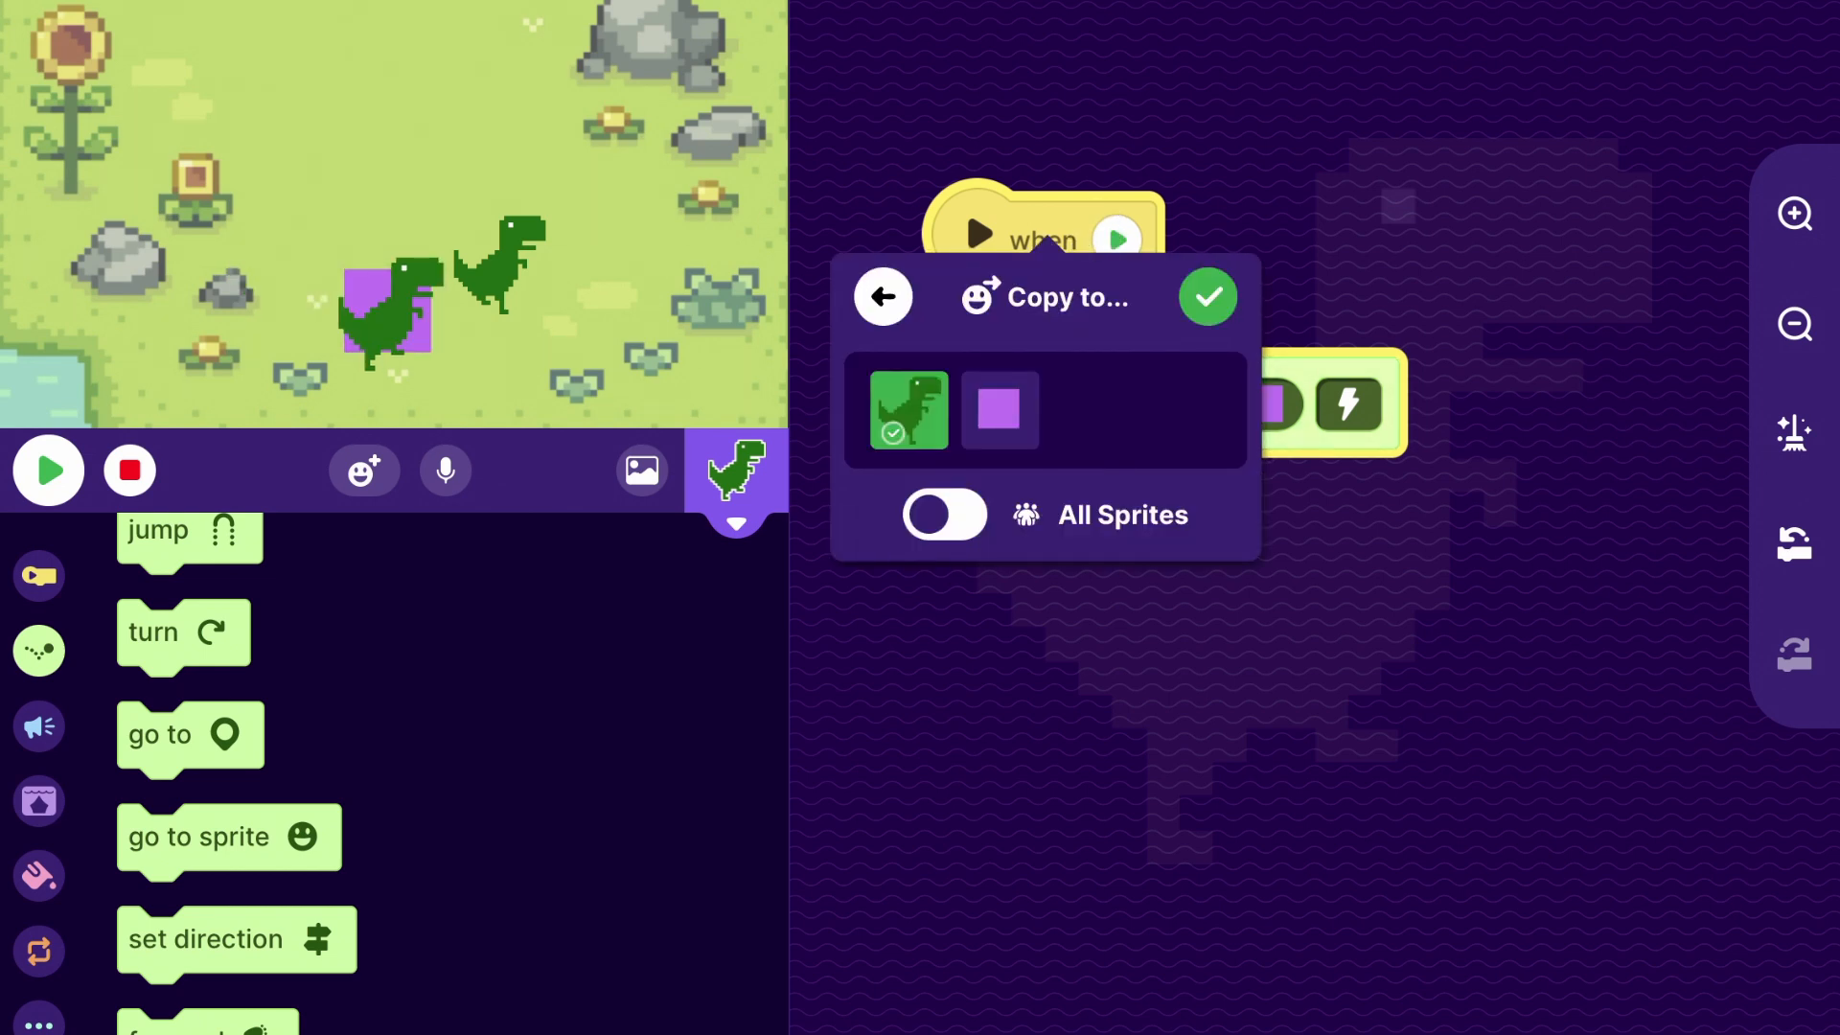
click(1208, 295)
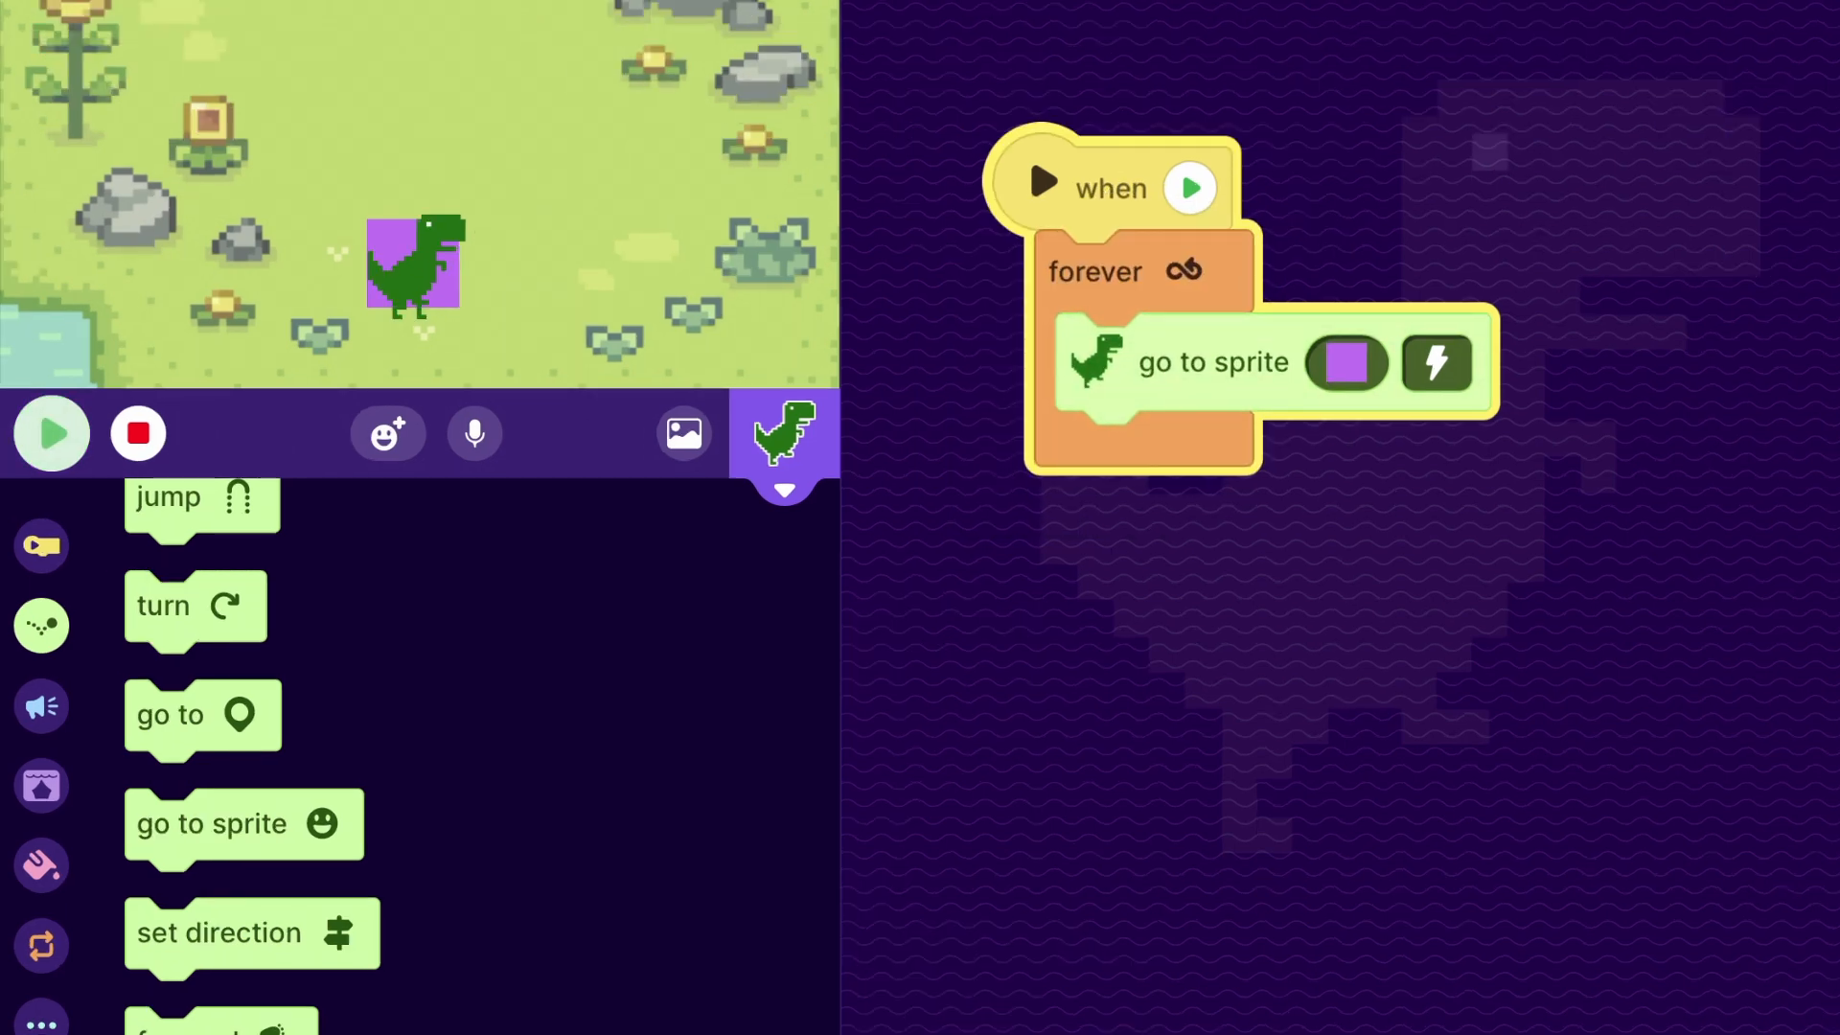
click(50, 433)
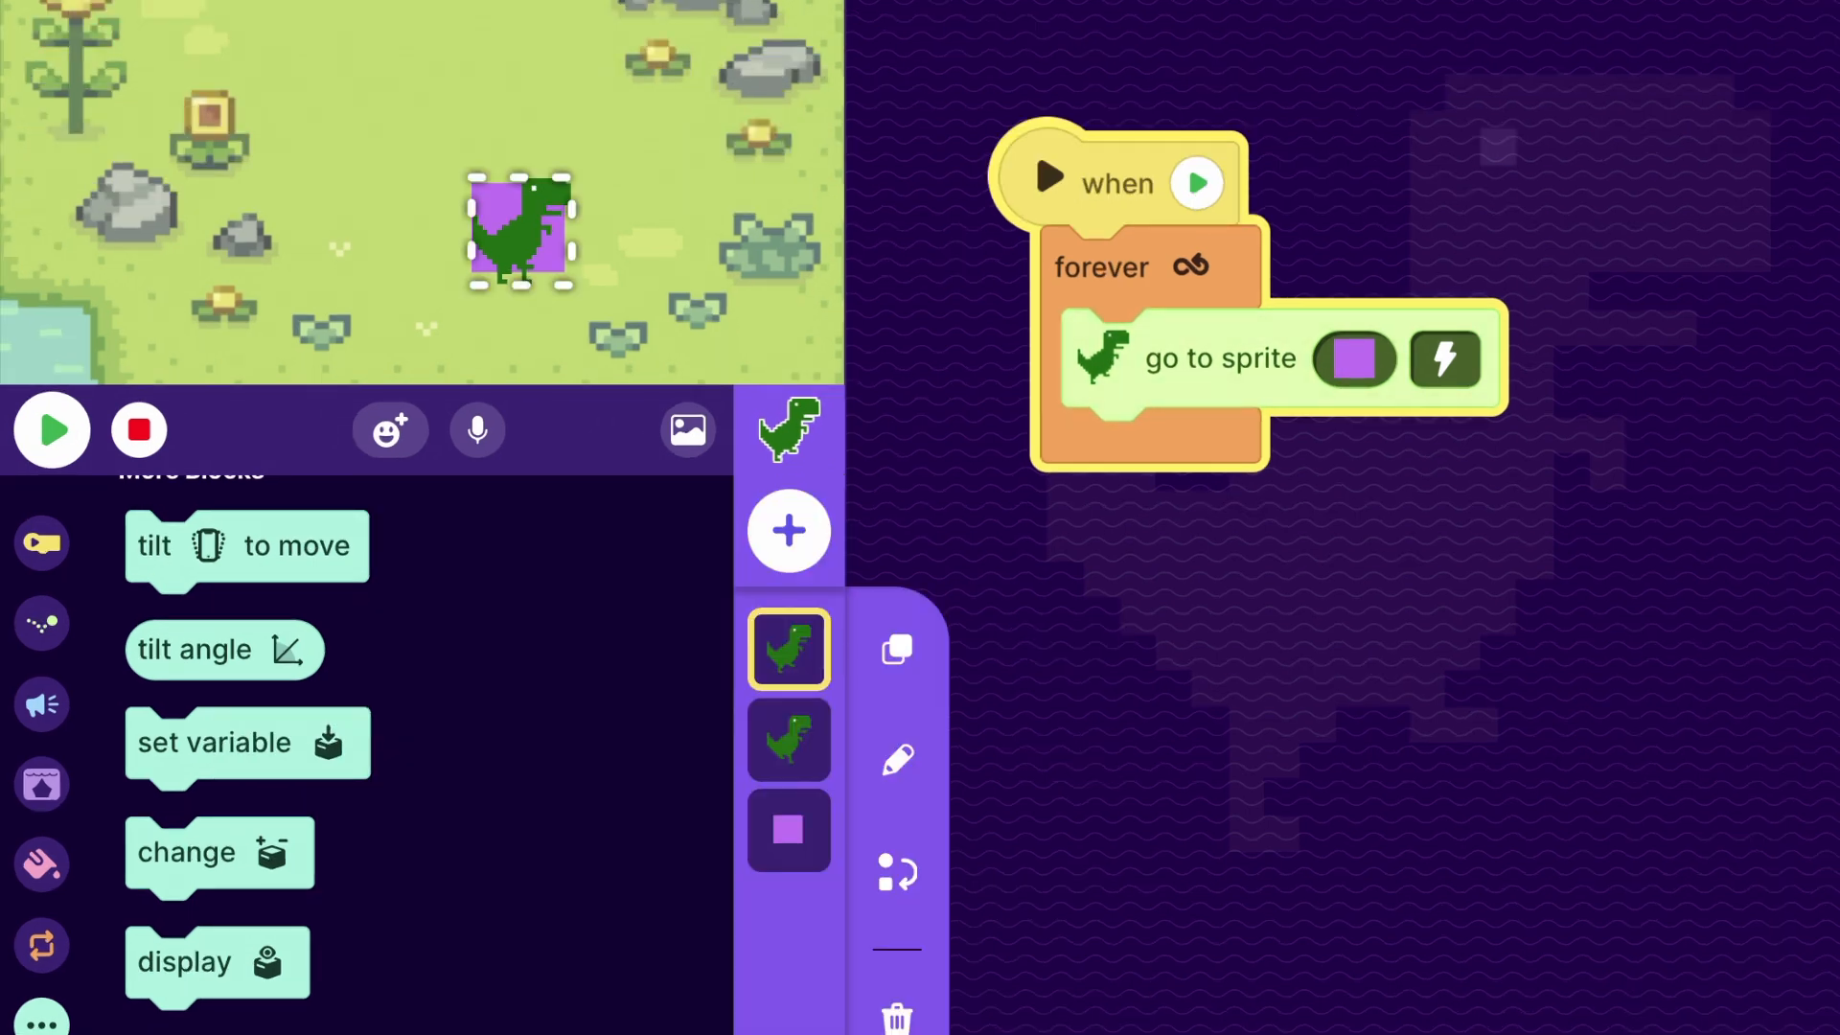
- On the purple square, add a start script setting the costume variable
click(788, 830)
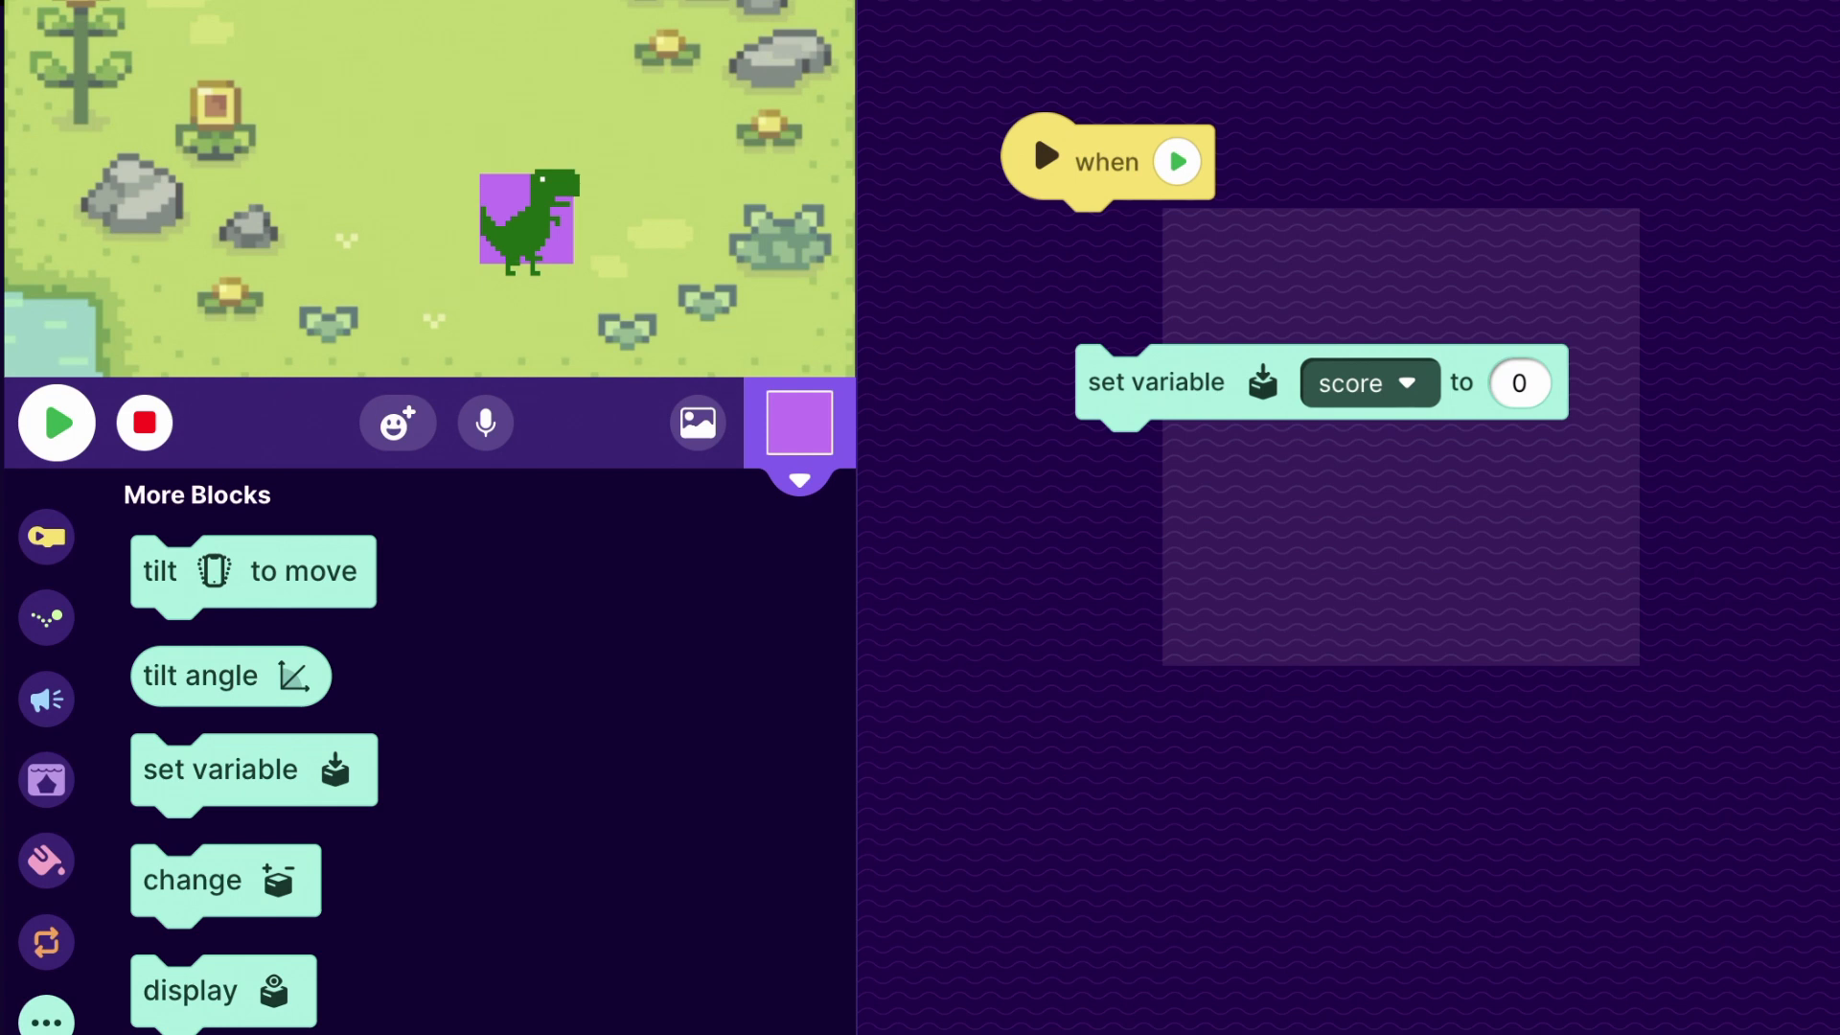
click(1368, 383)
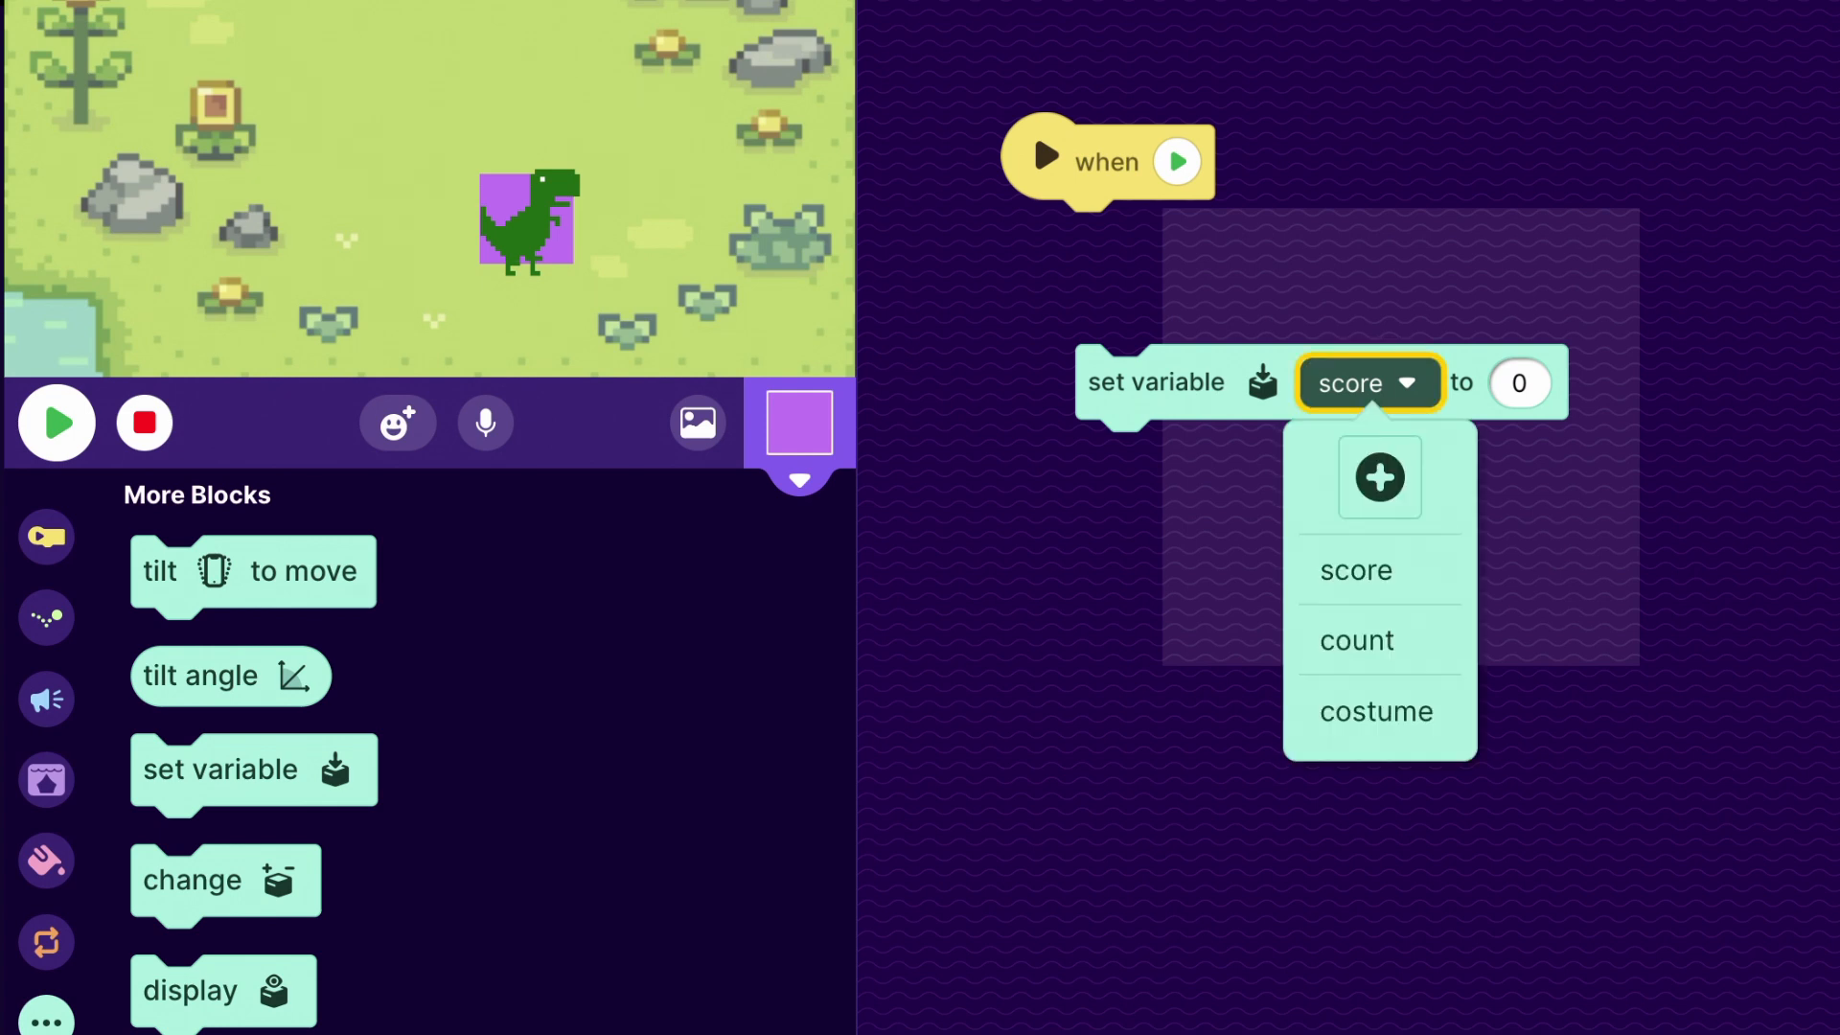
click(1376, 711)
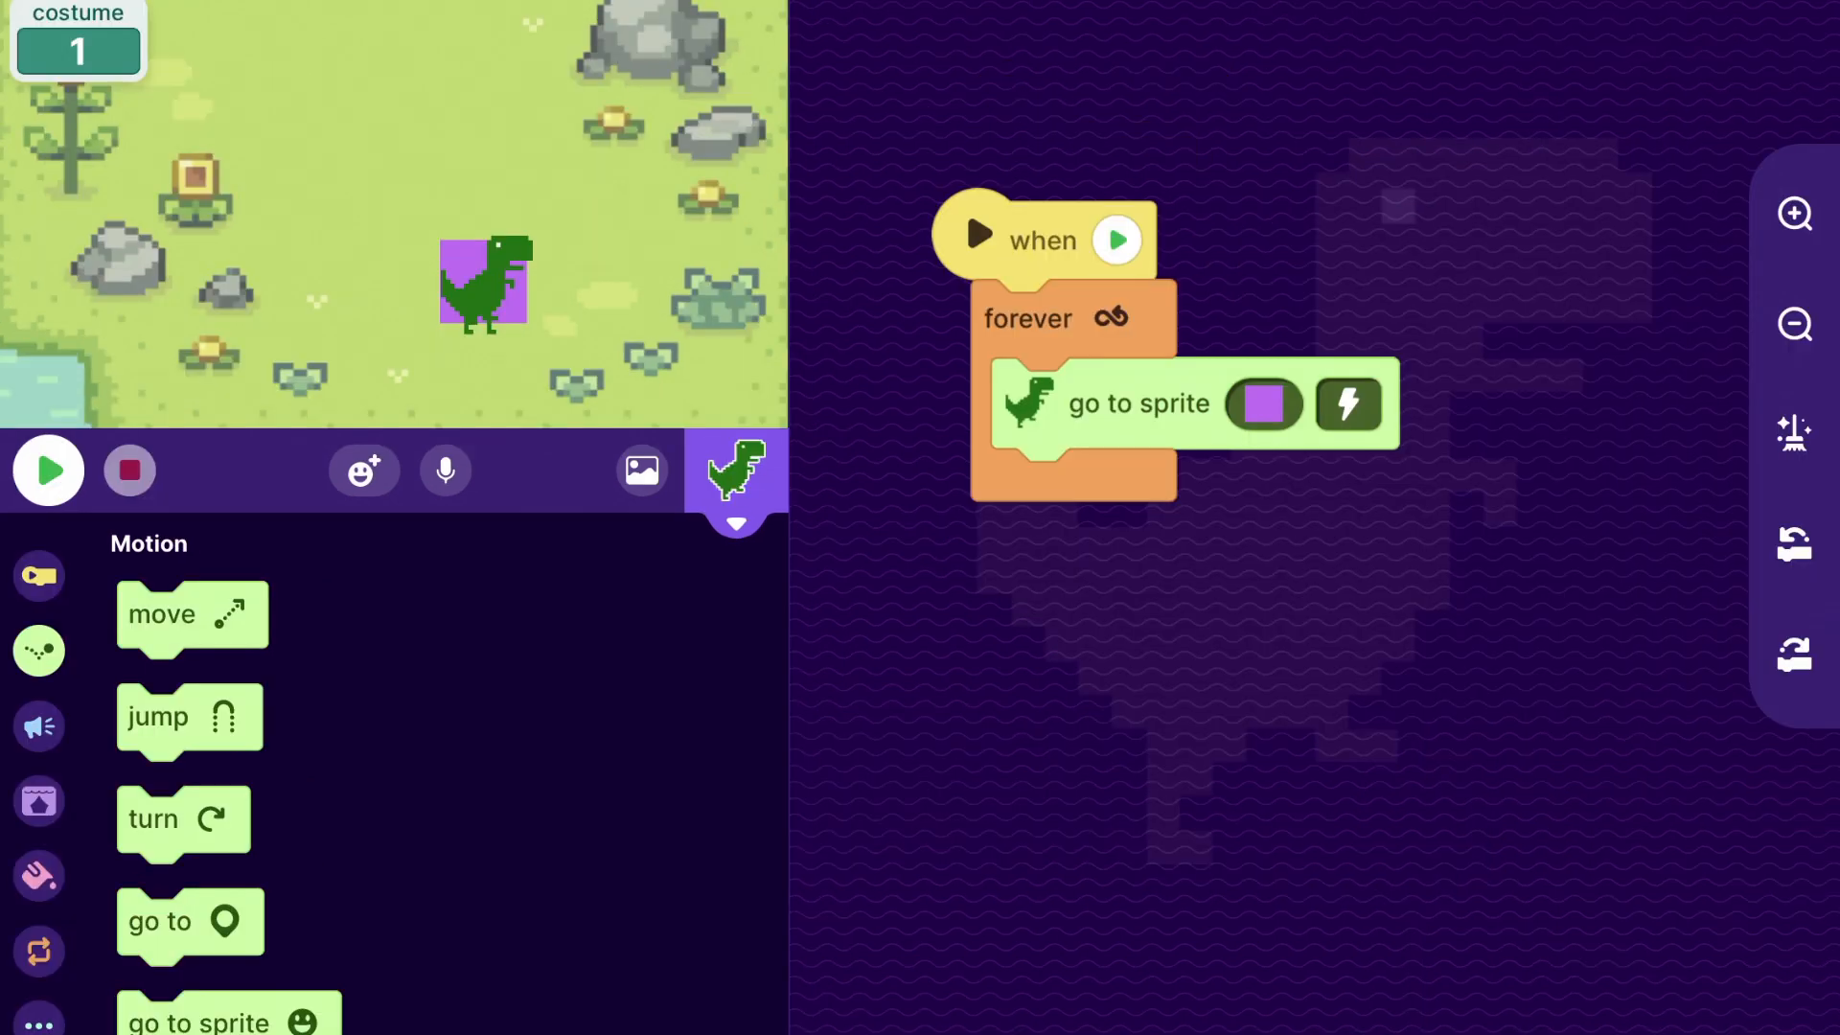
- Add a T-Rex start script: if costume = 1, show at 100%
click(48, 470)
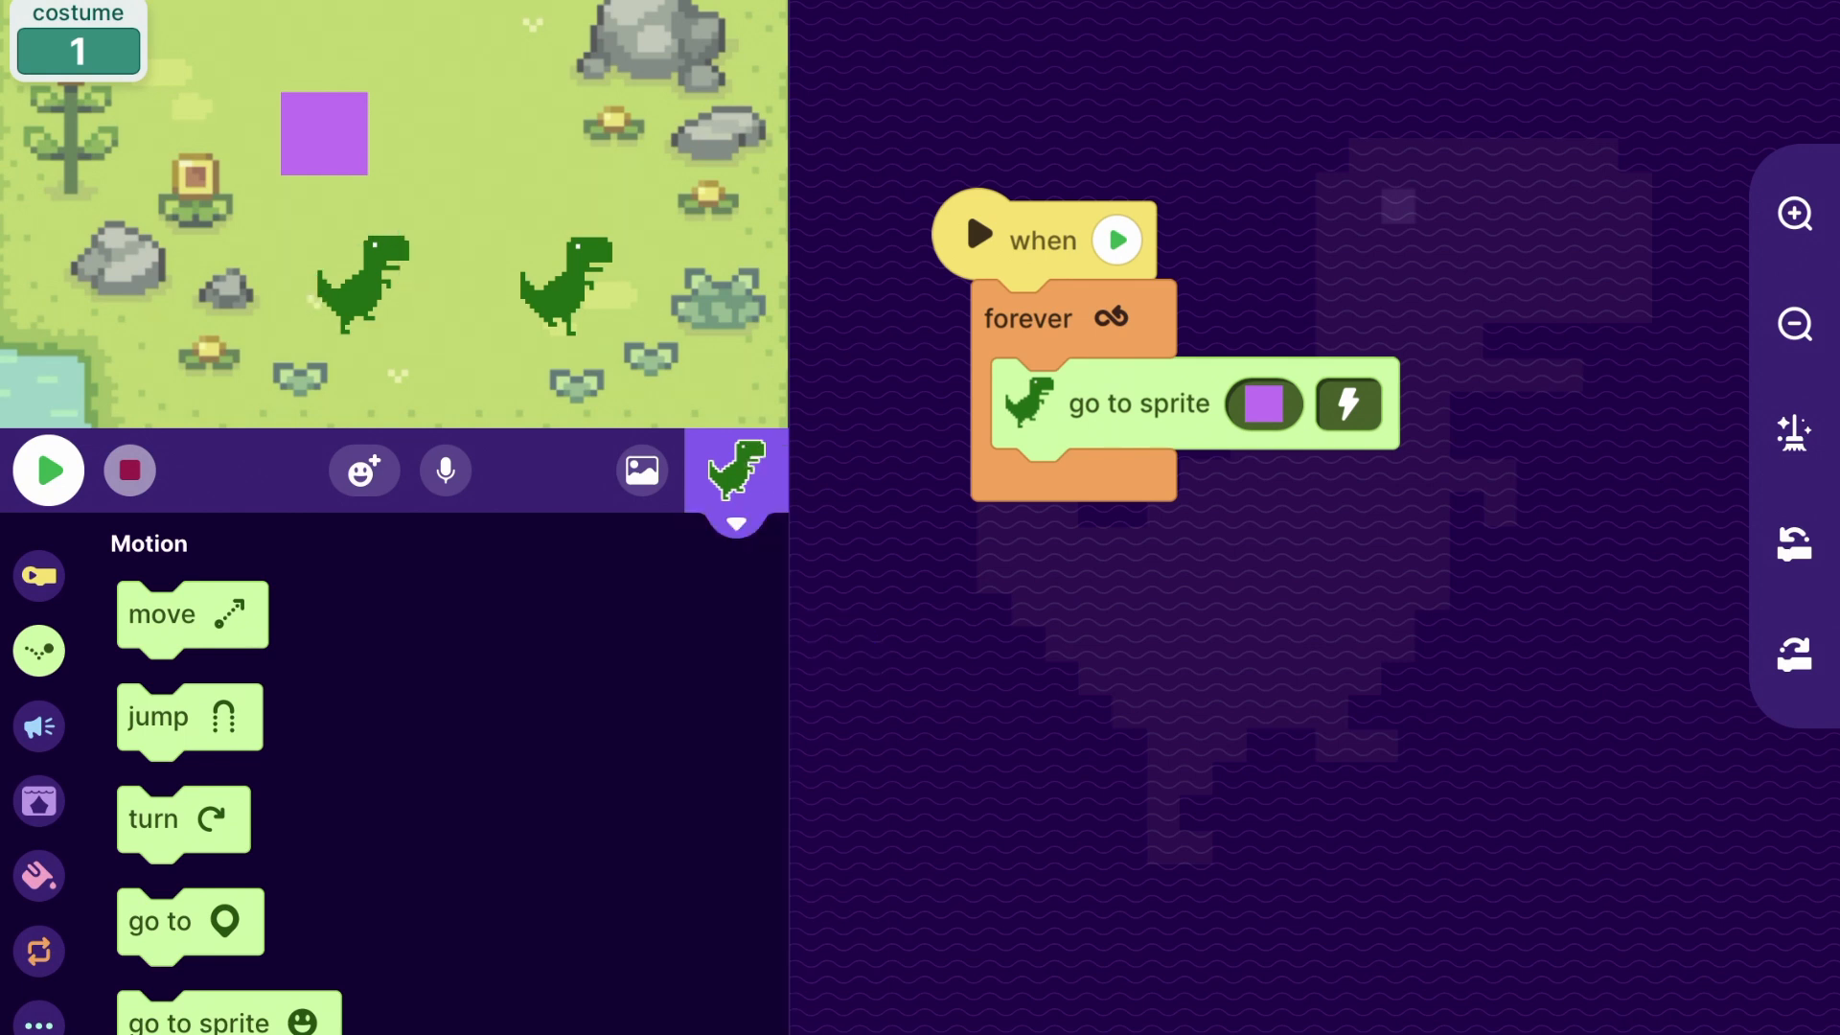
click(38, 950)
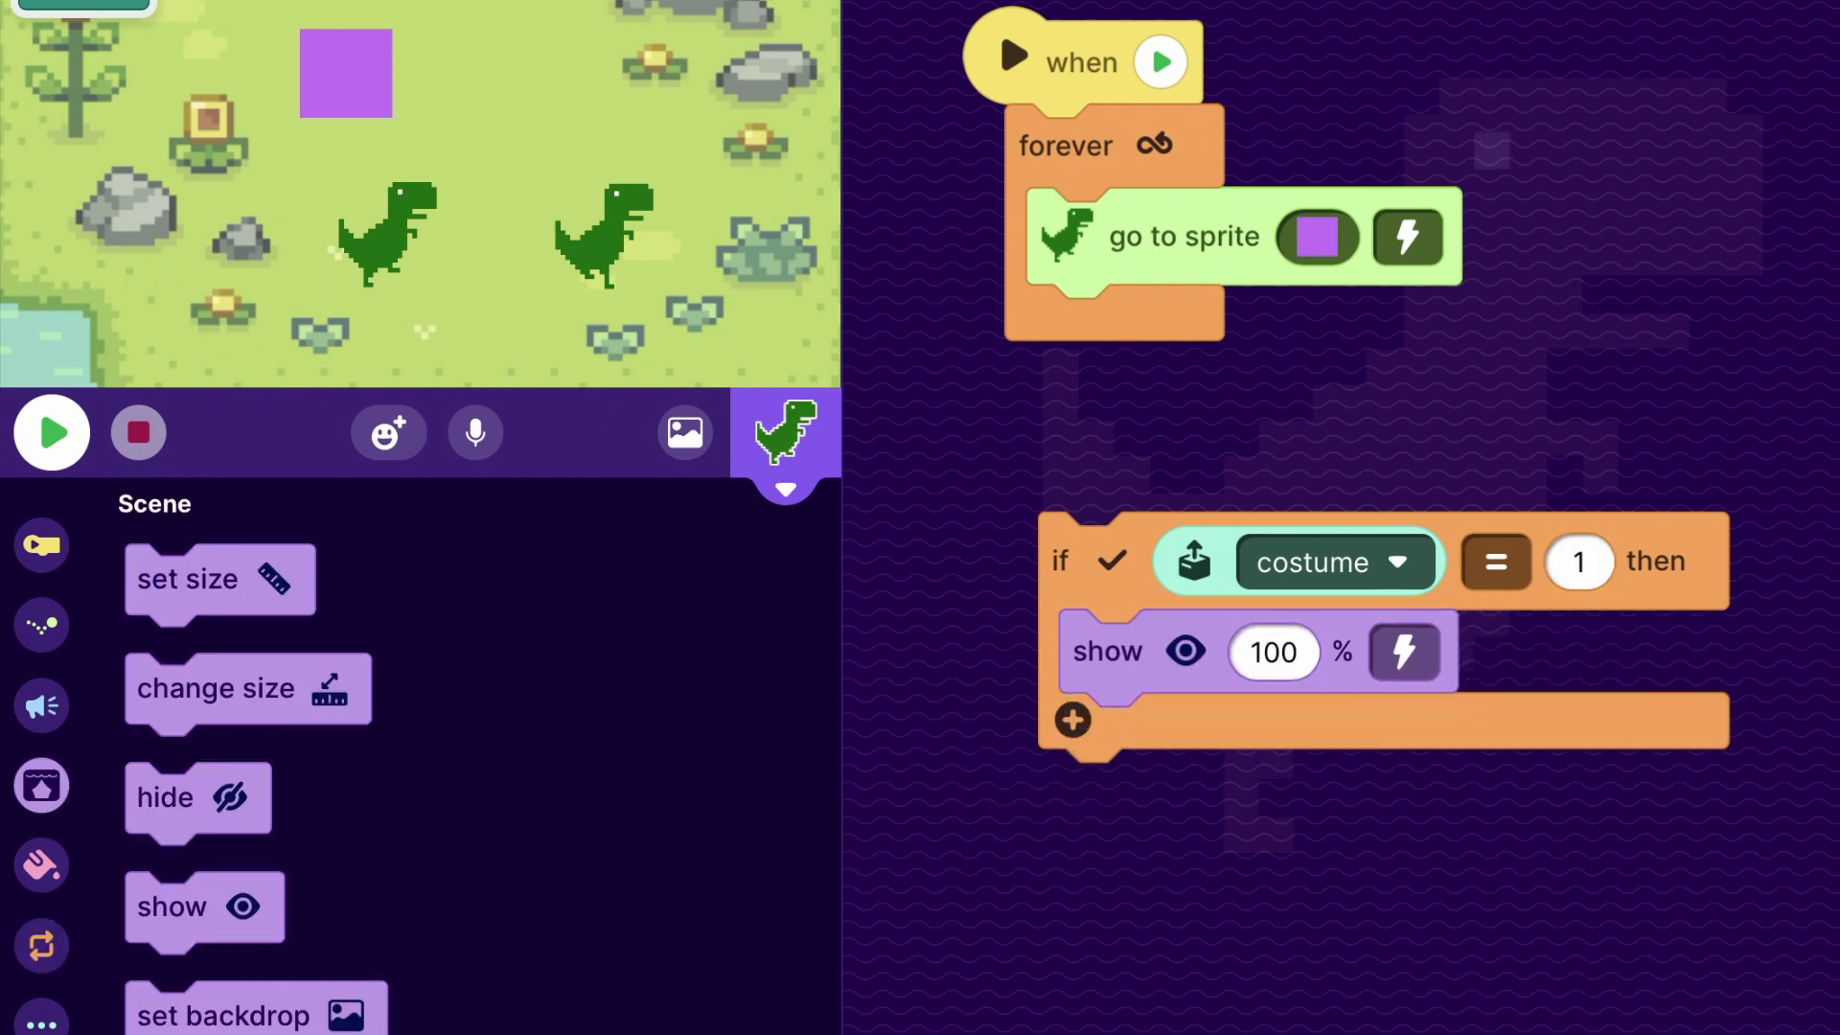
click(40, 543)
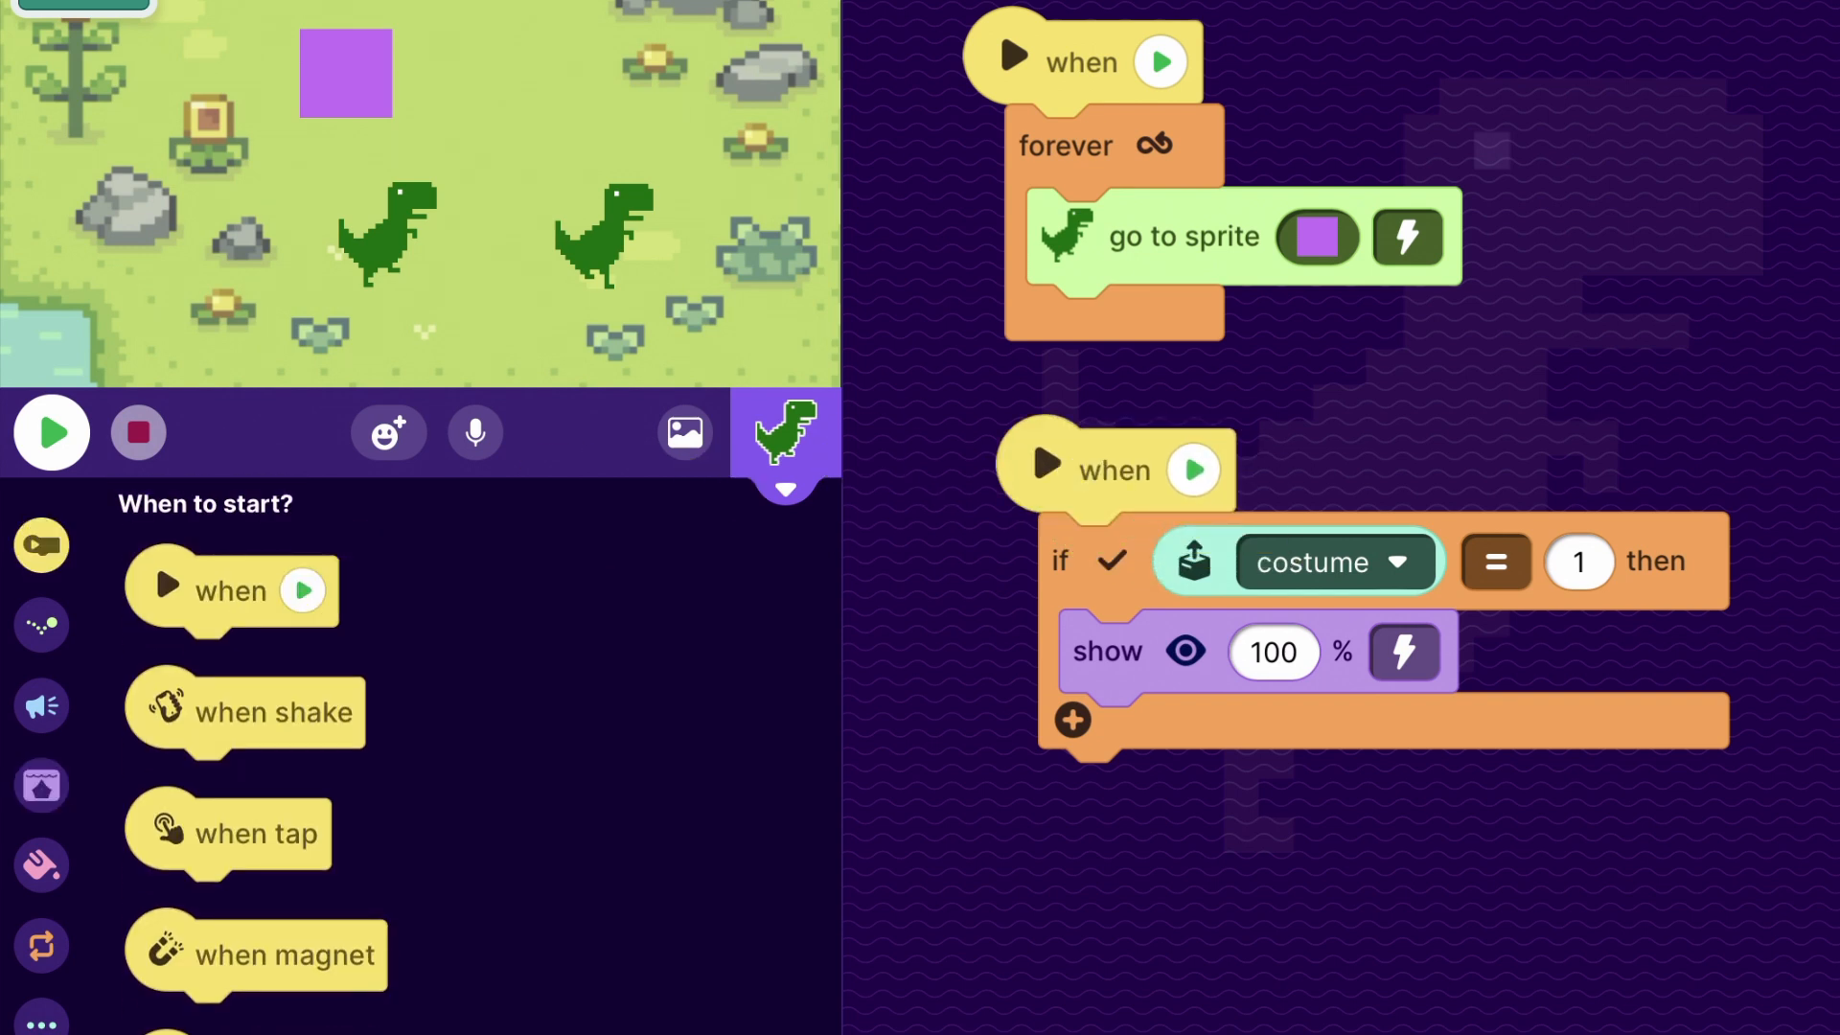
- On the second T-Rex, set the check to costume = 2 with show inside, then return to the first T-Rex
click(784, 430)
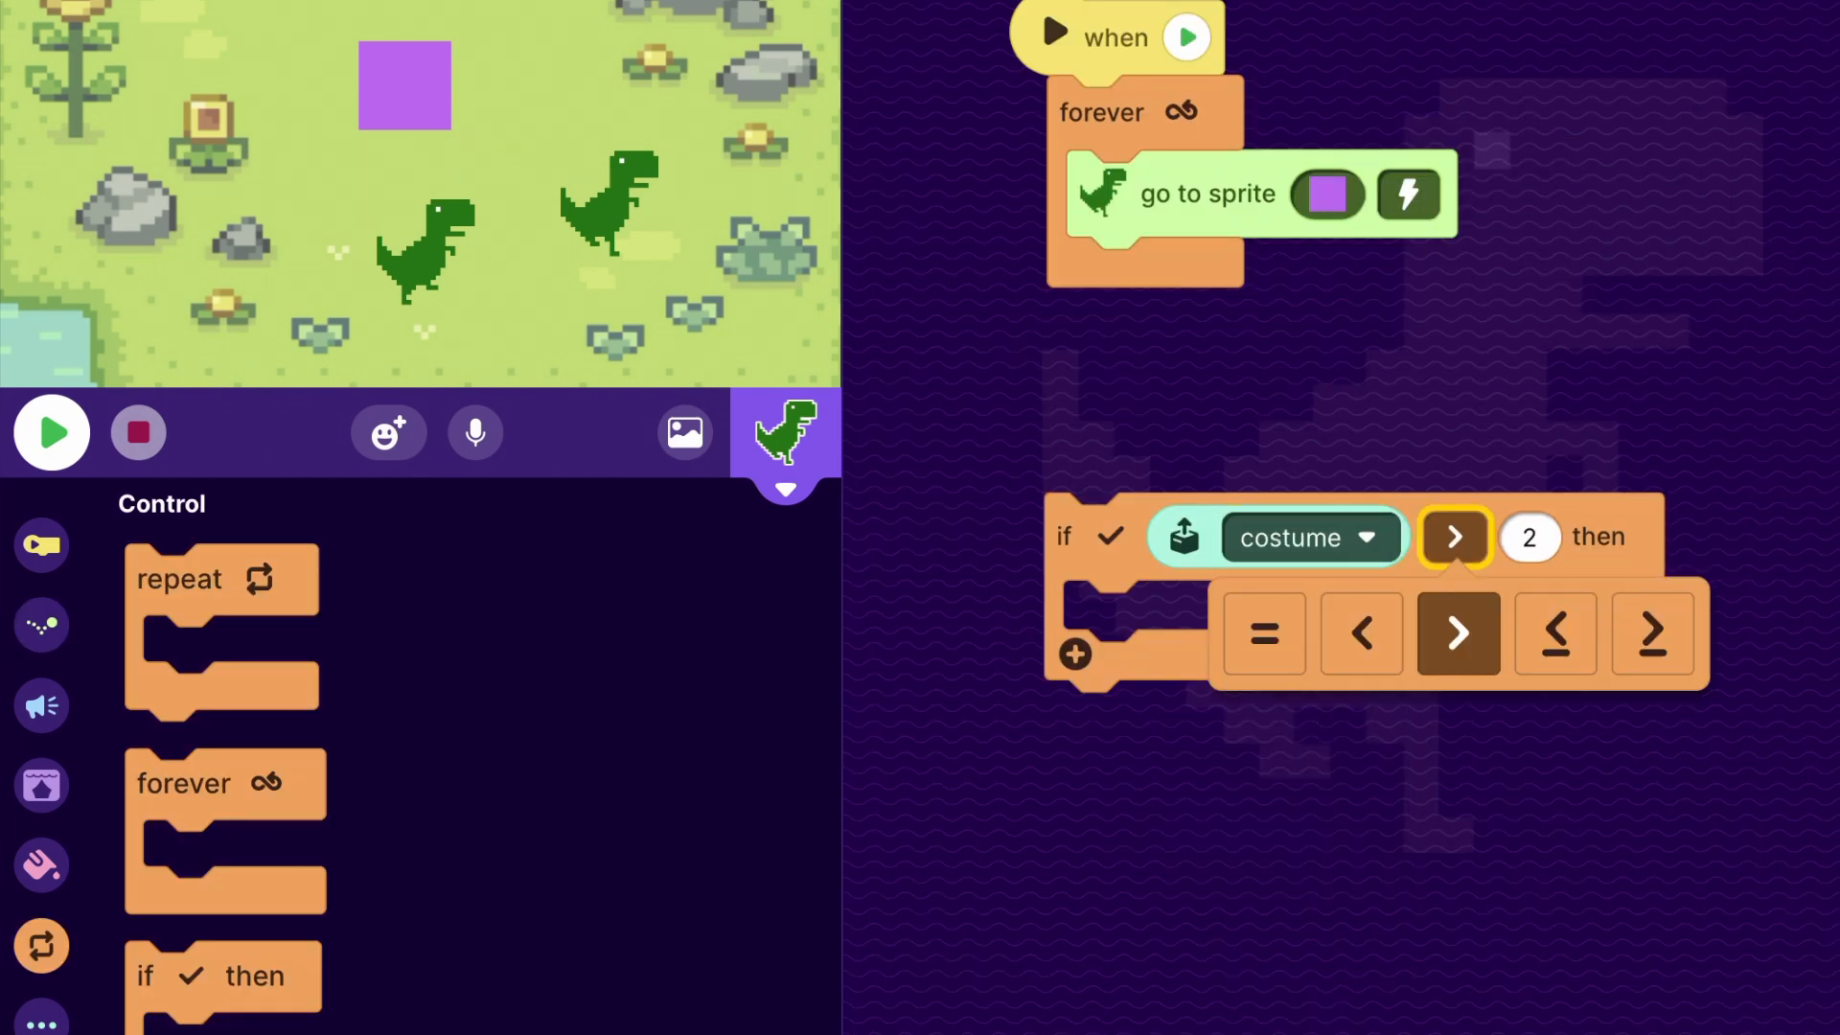
click(1263, 632)
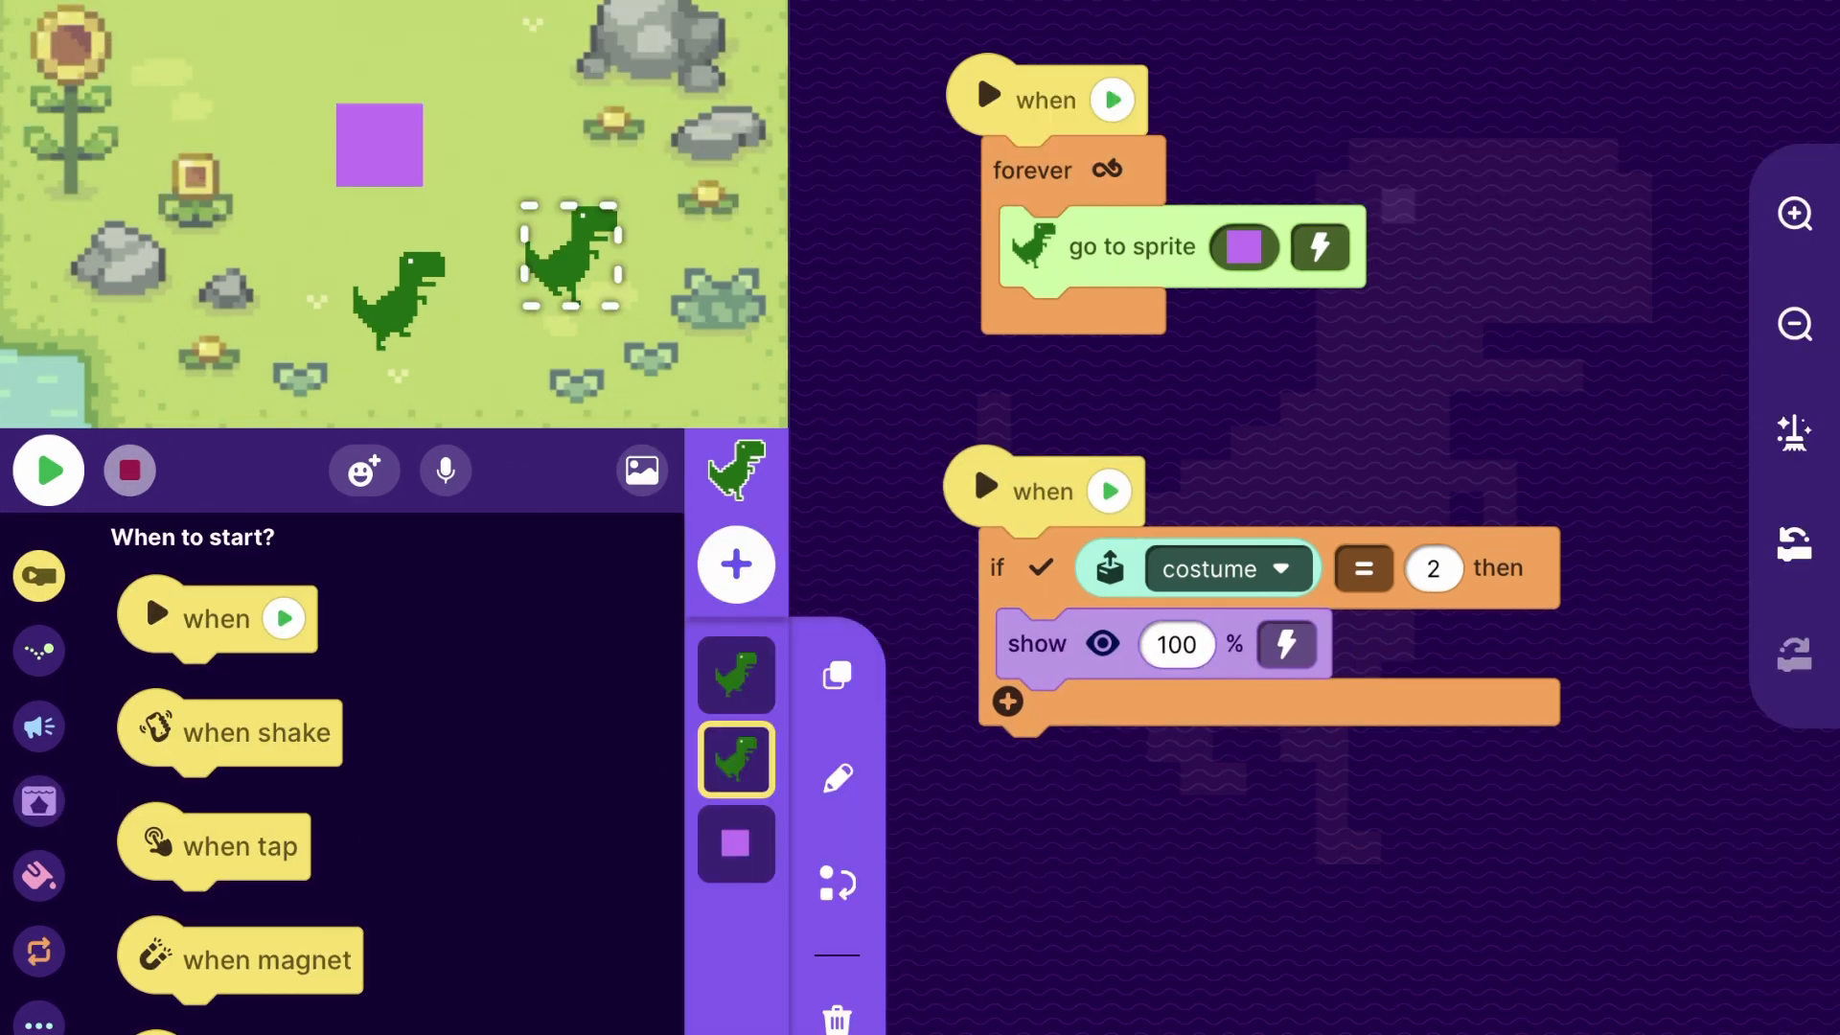
click(736, 844)
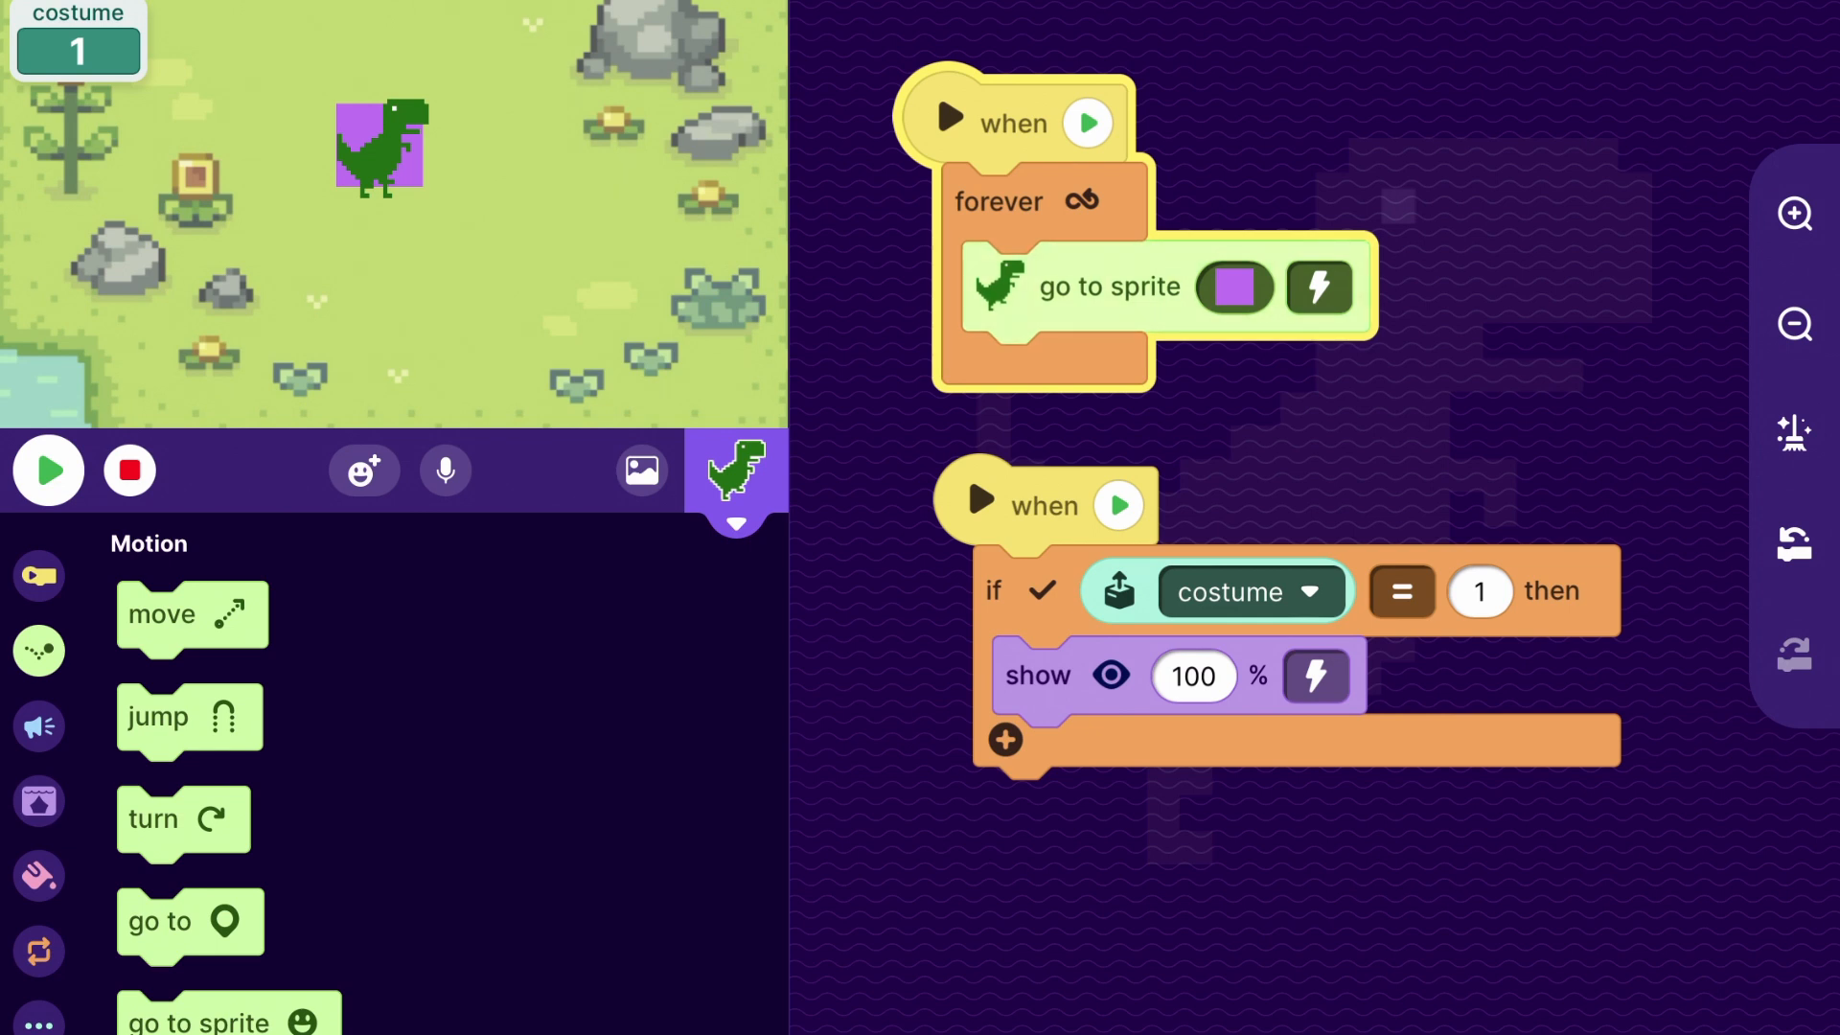
click(736, 477)
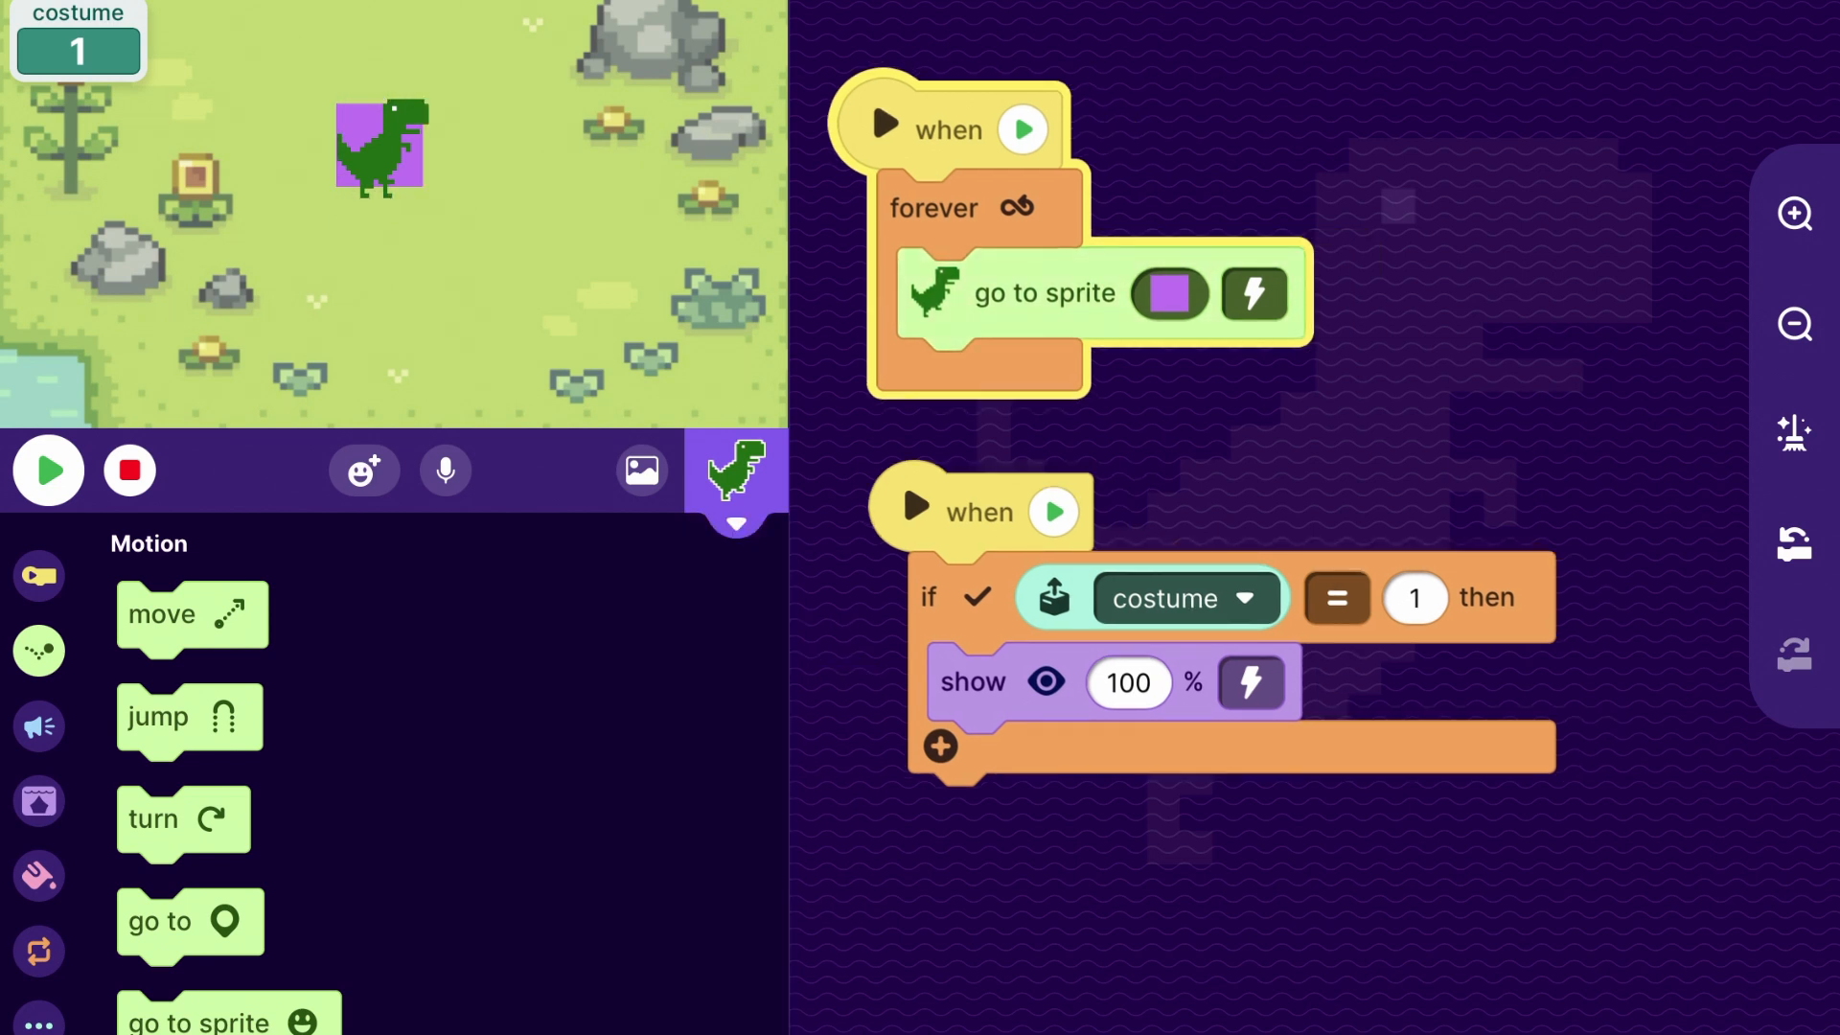
- Switch to the second T-Rex's costume-equals-2 script
click(939, 745)
text(2)
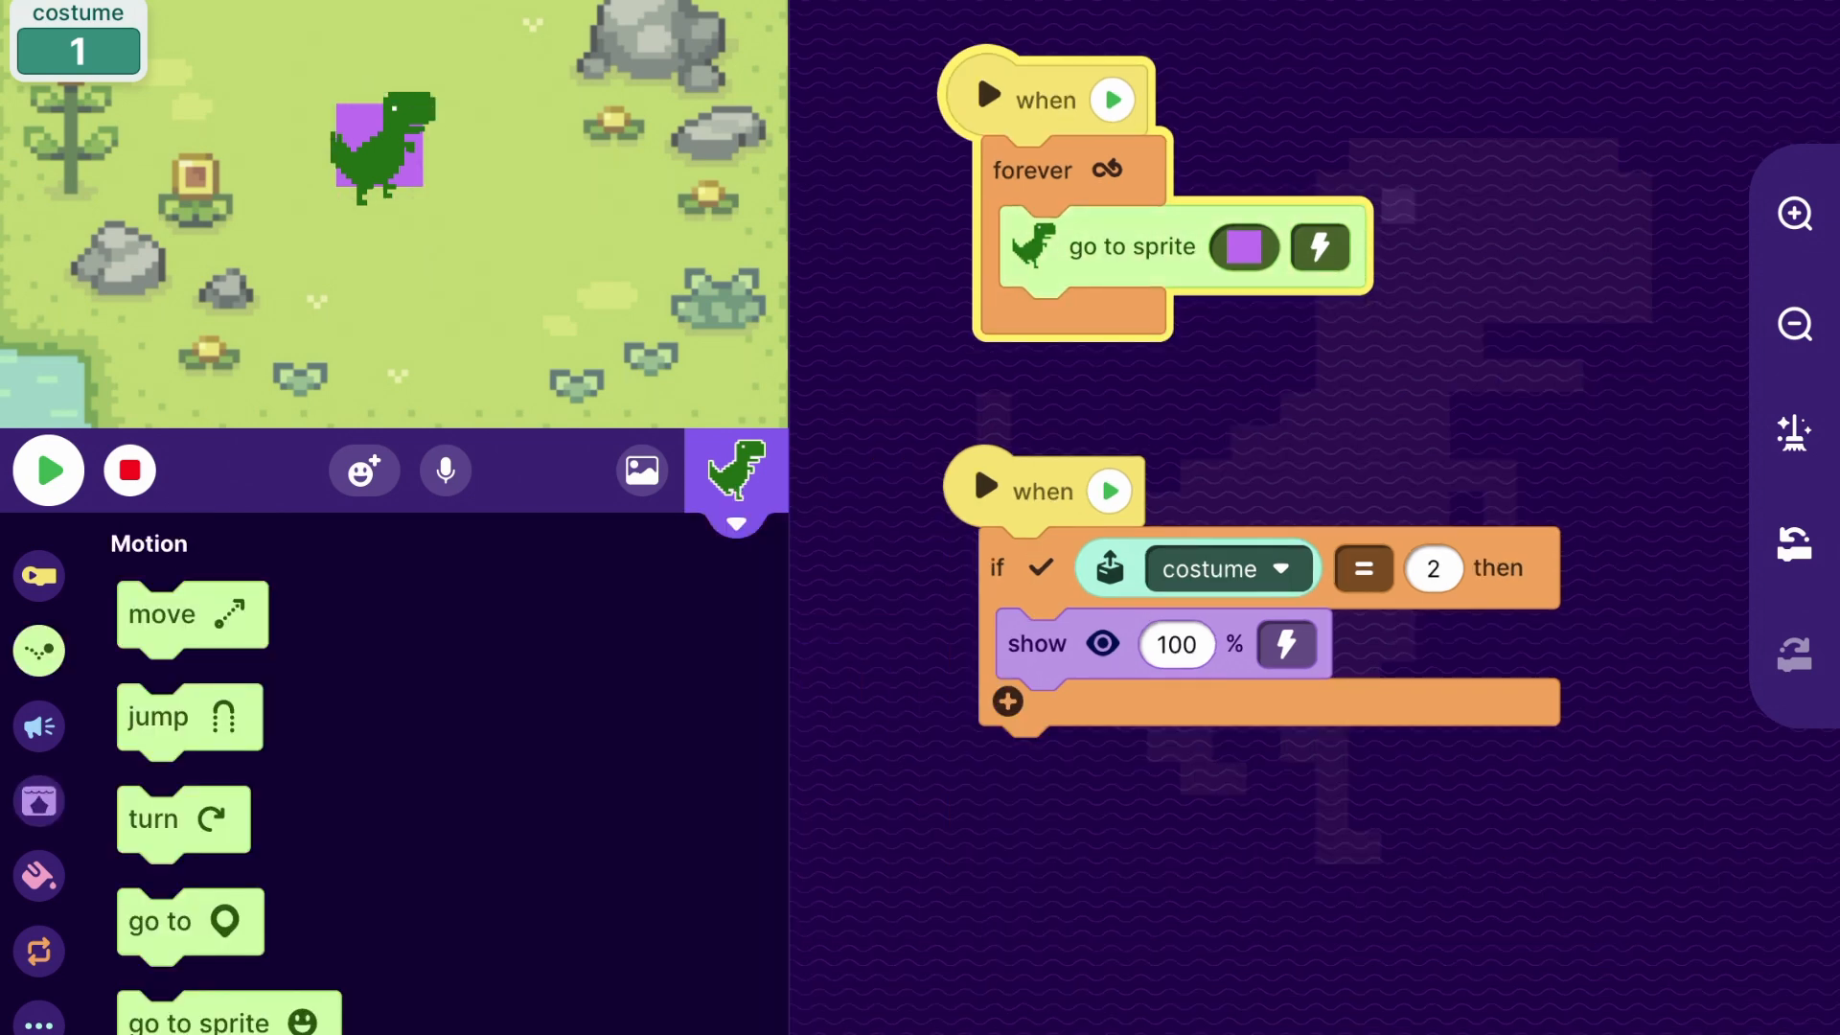
- Add an else branch that hides the T-Rex at lightning speed, inside a forever loop
click(1006, 702)
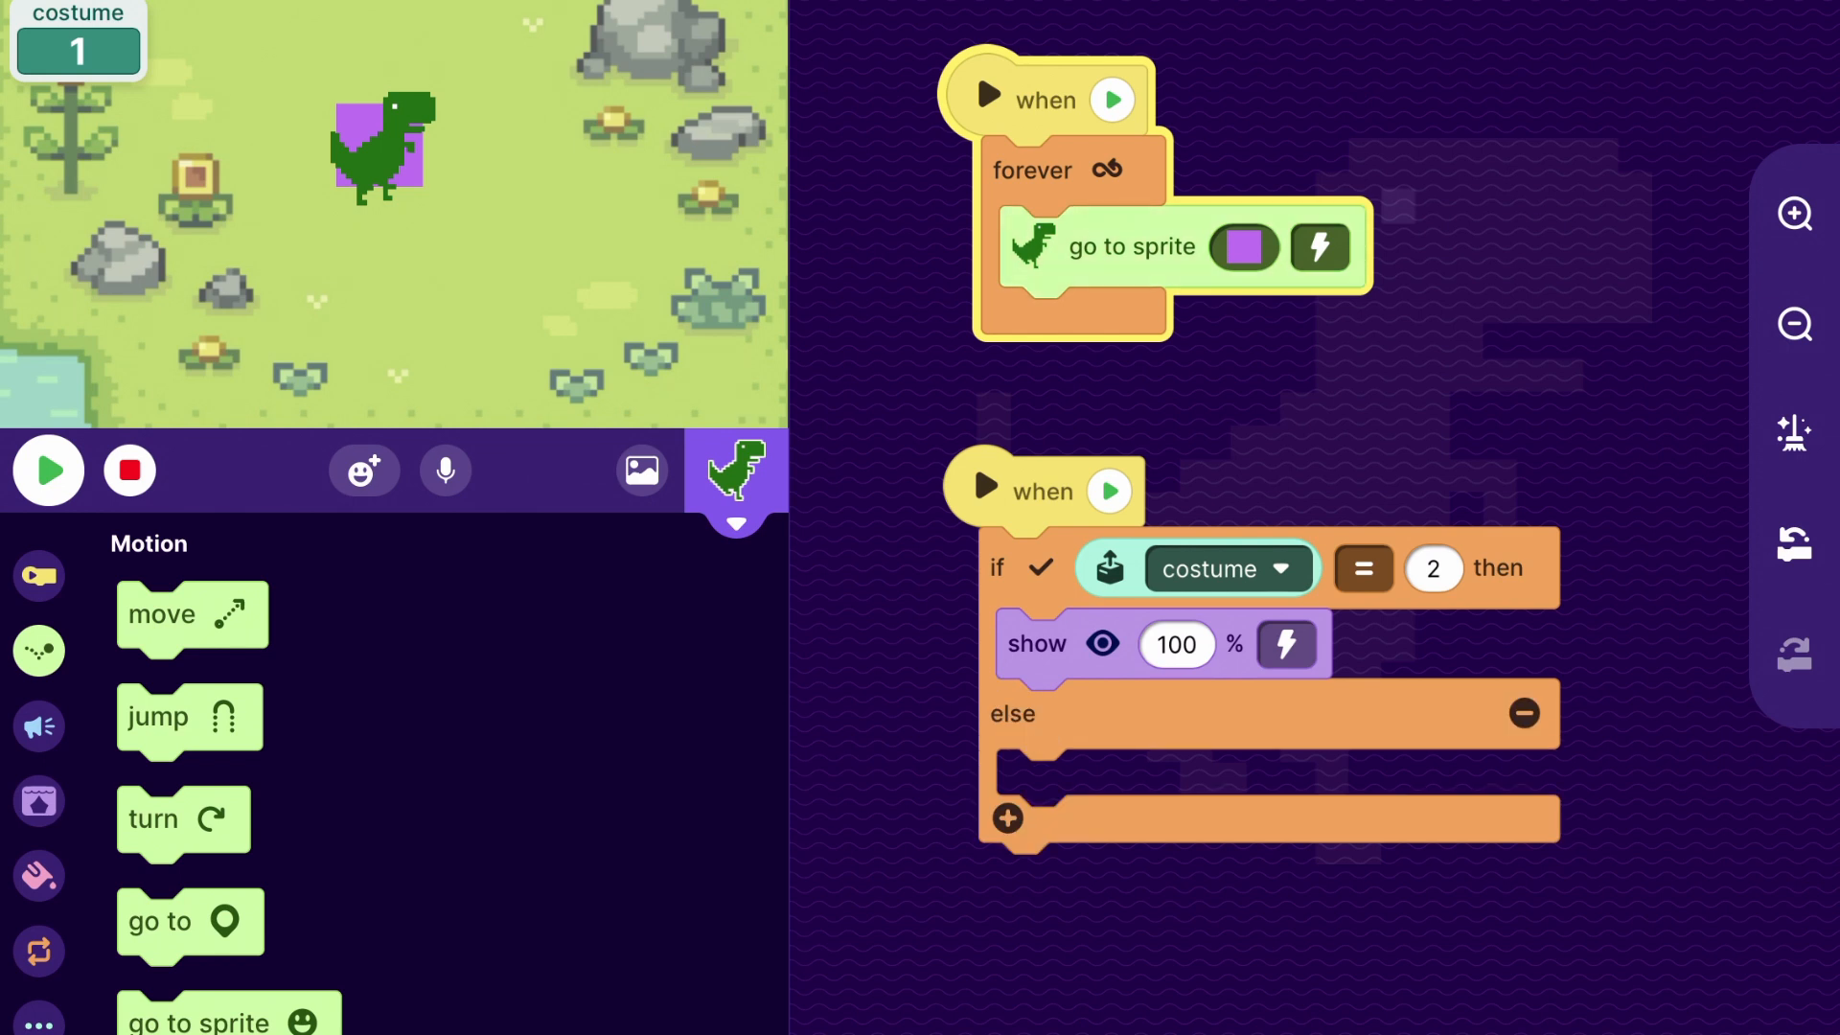
click(38, 801)
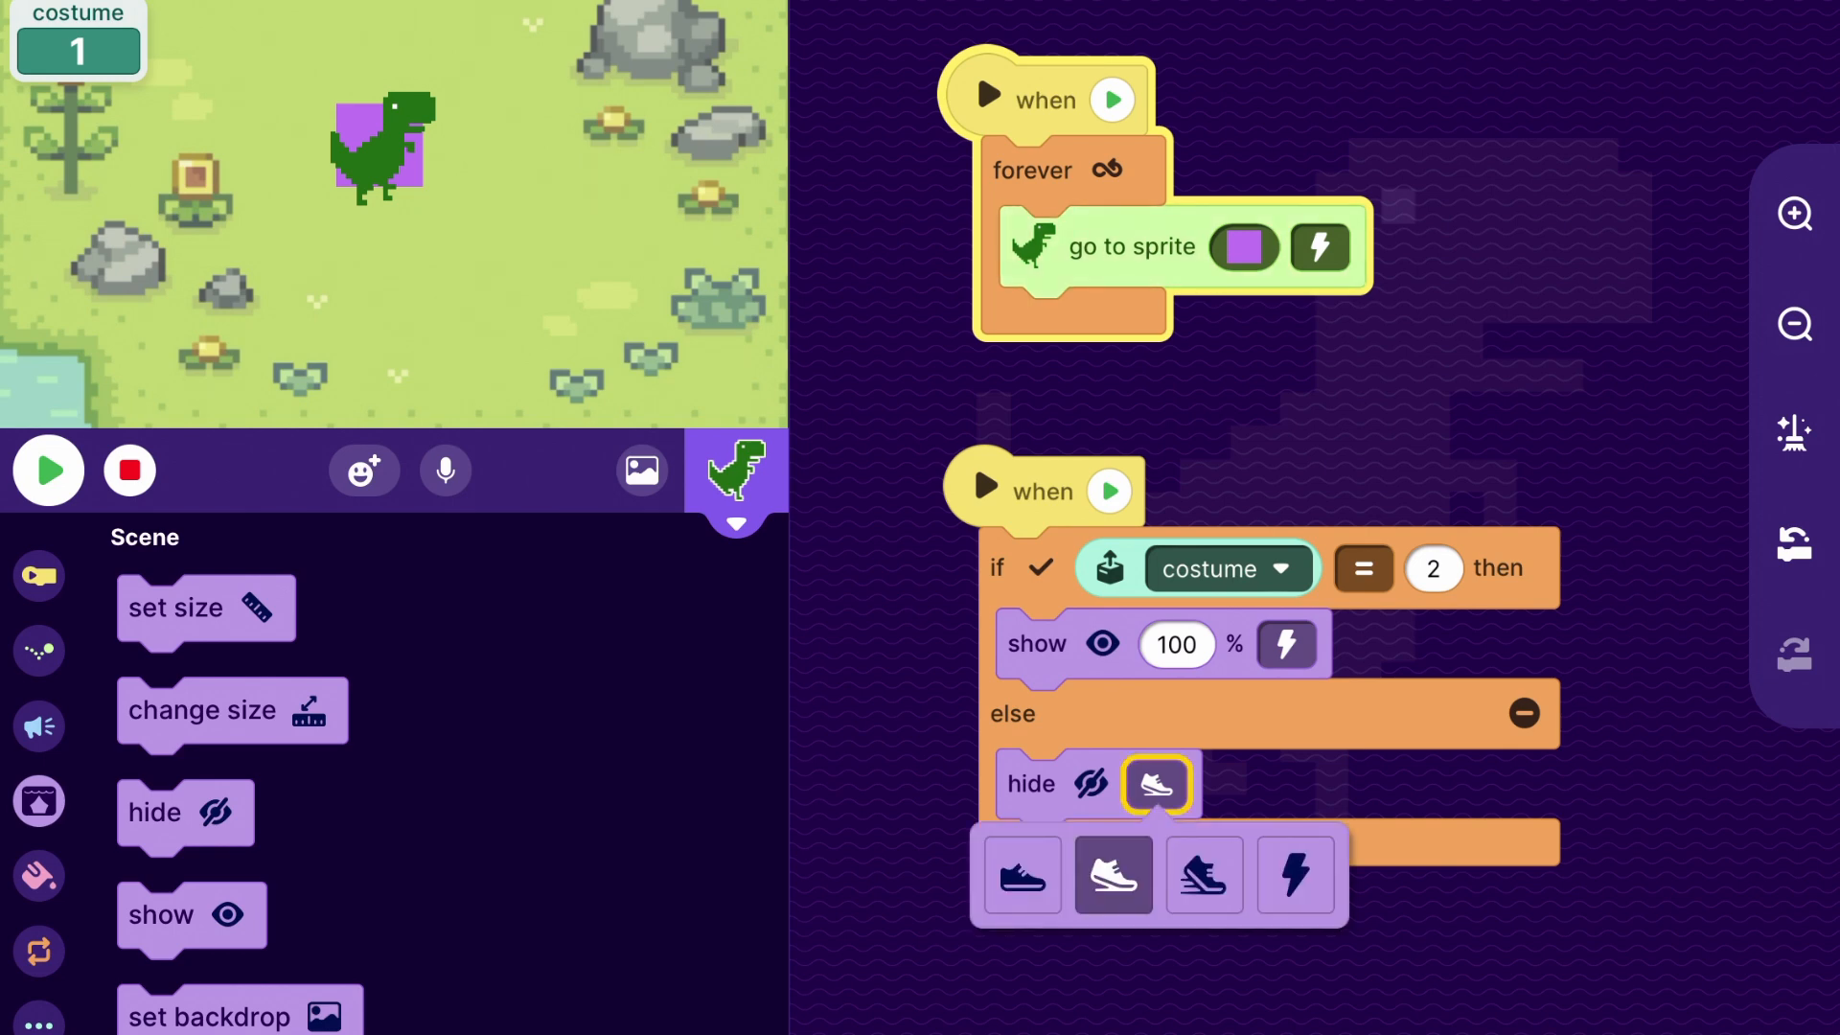
click(1292, 874)
text(1)
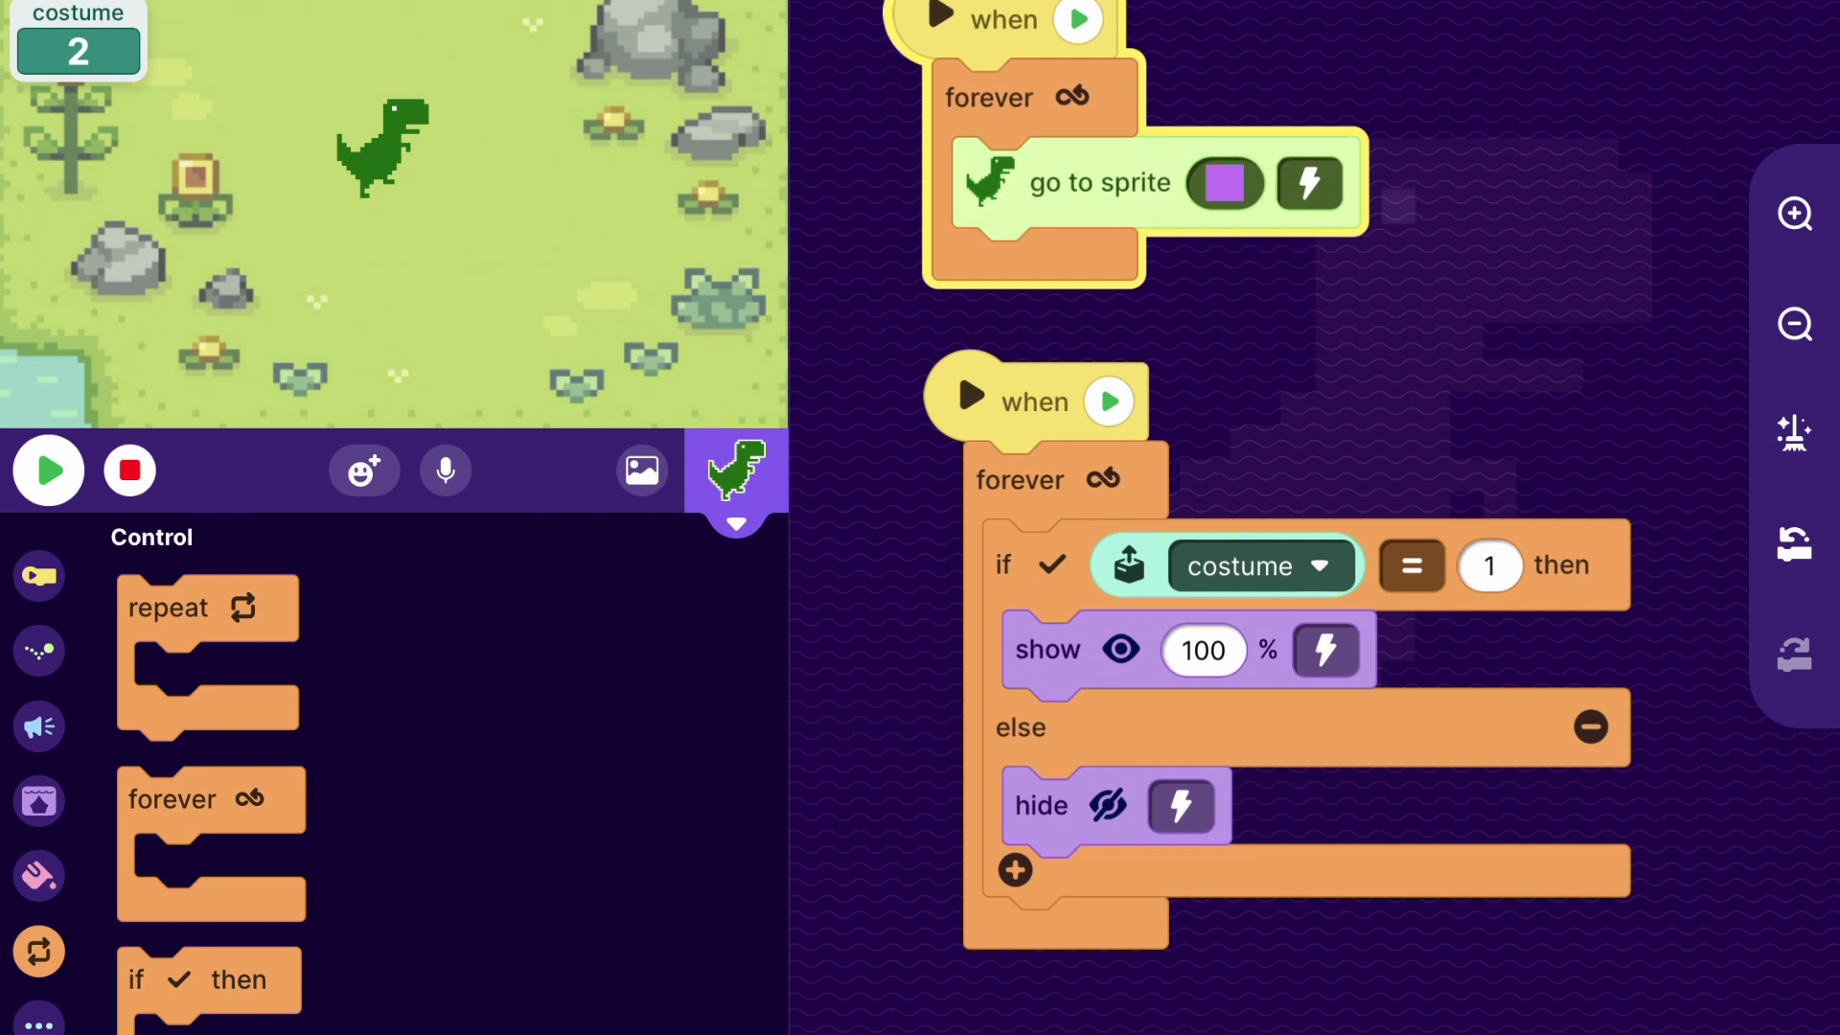
- Give the purple square a hide-at-start script and a forever loop flipping costume 1/2 every 0.3 s
click(736, 477)
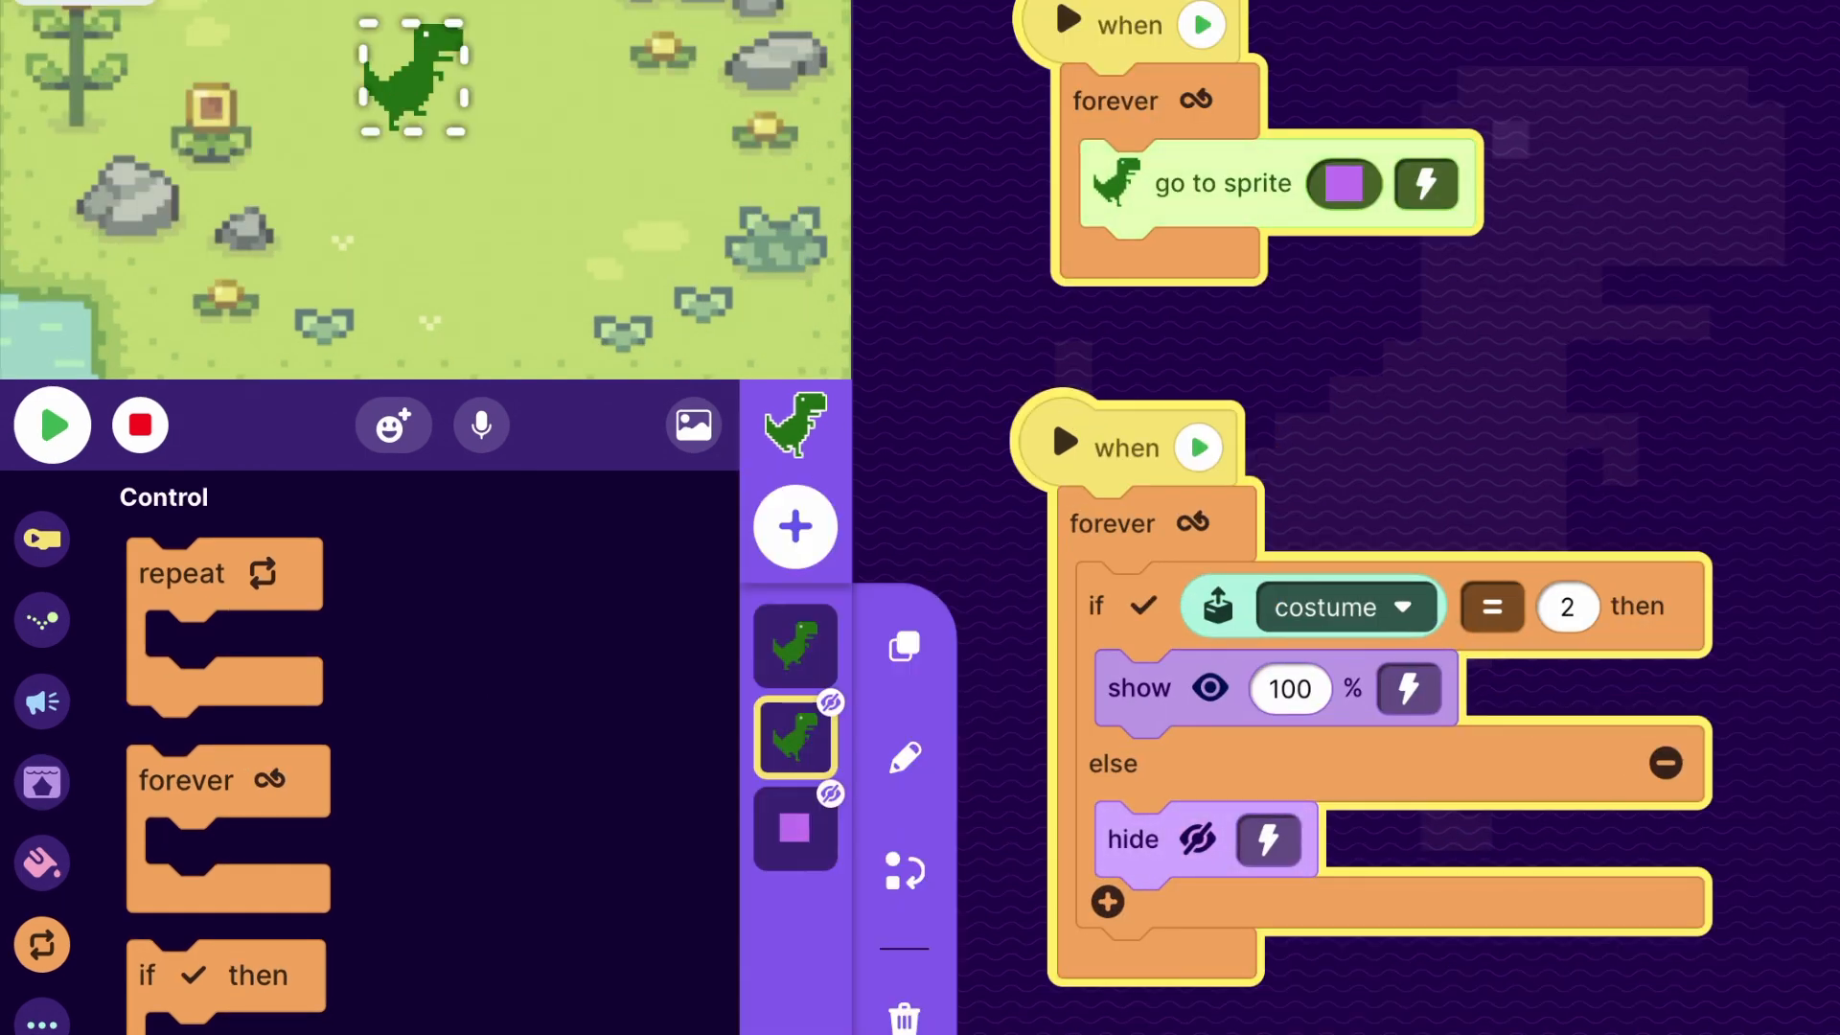
click(794, 828)
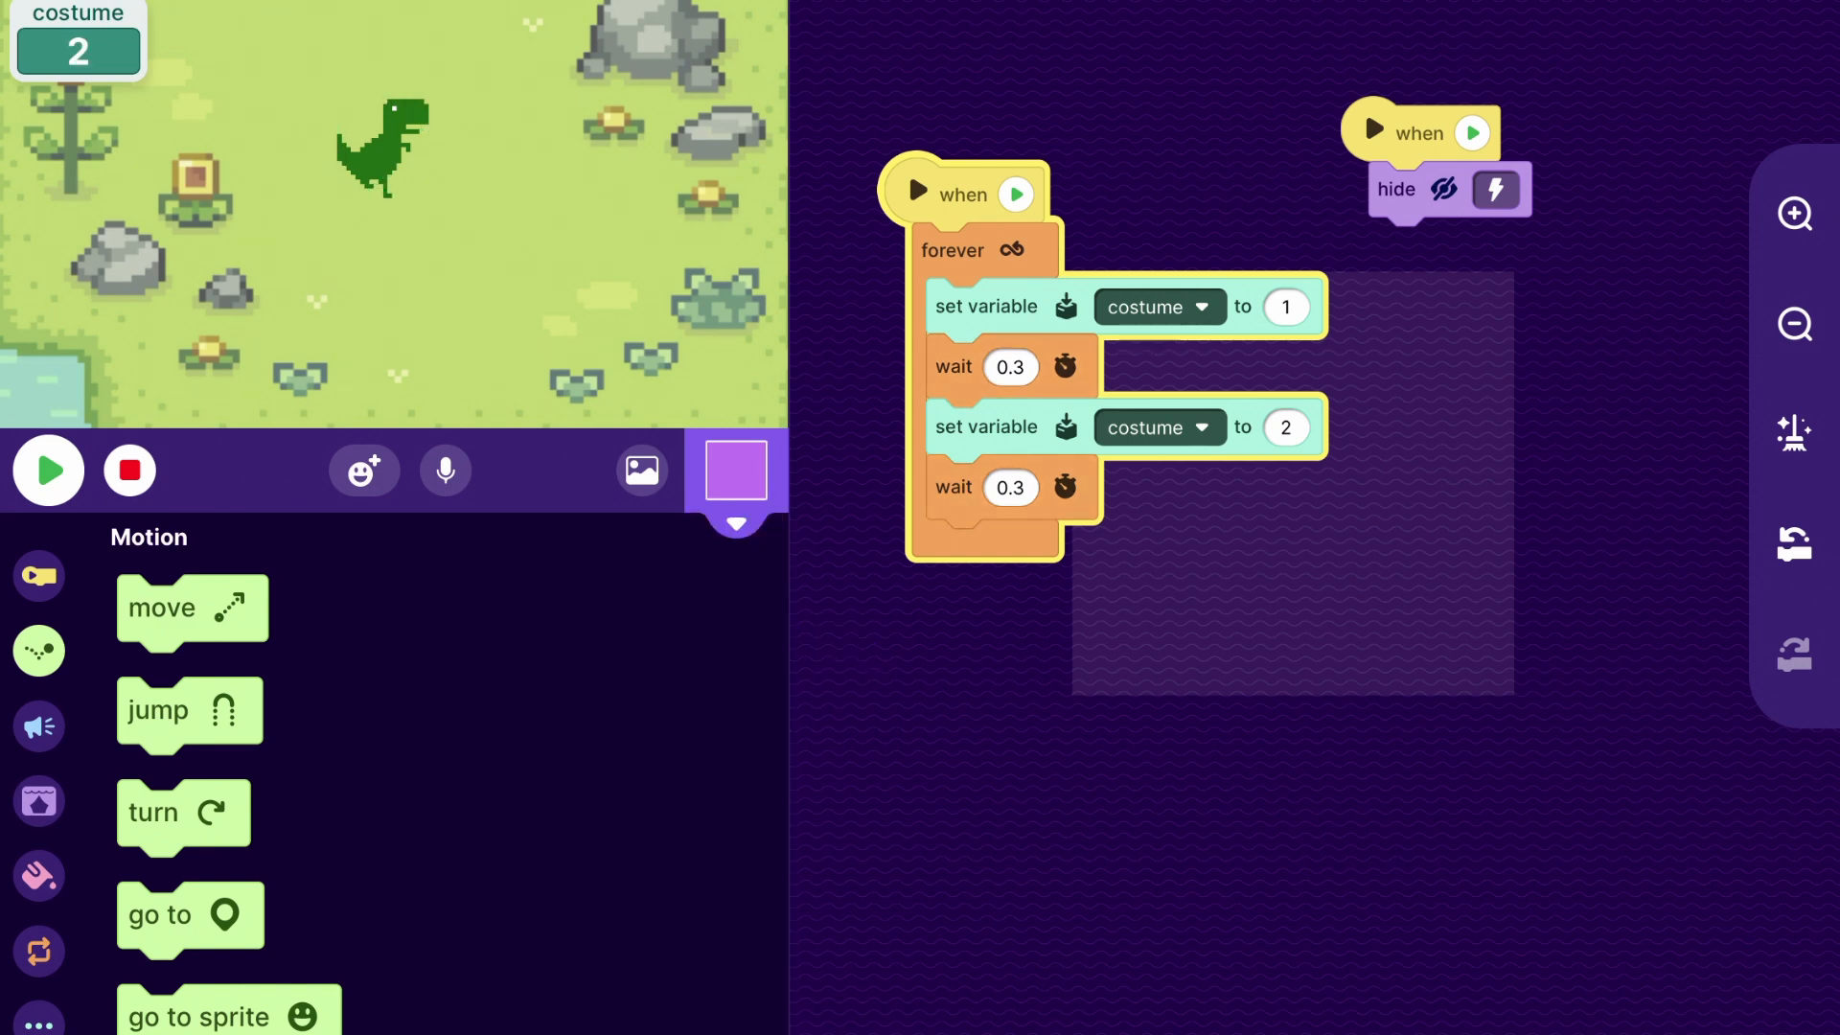
- Remove the forever loop so the square sets costume 1 then waits, leaving set-to-2 detached
click(39, 575)
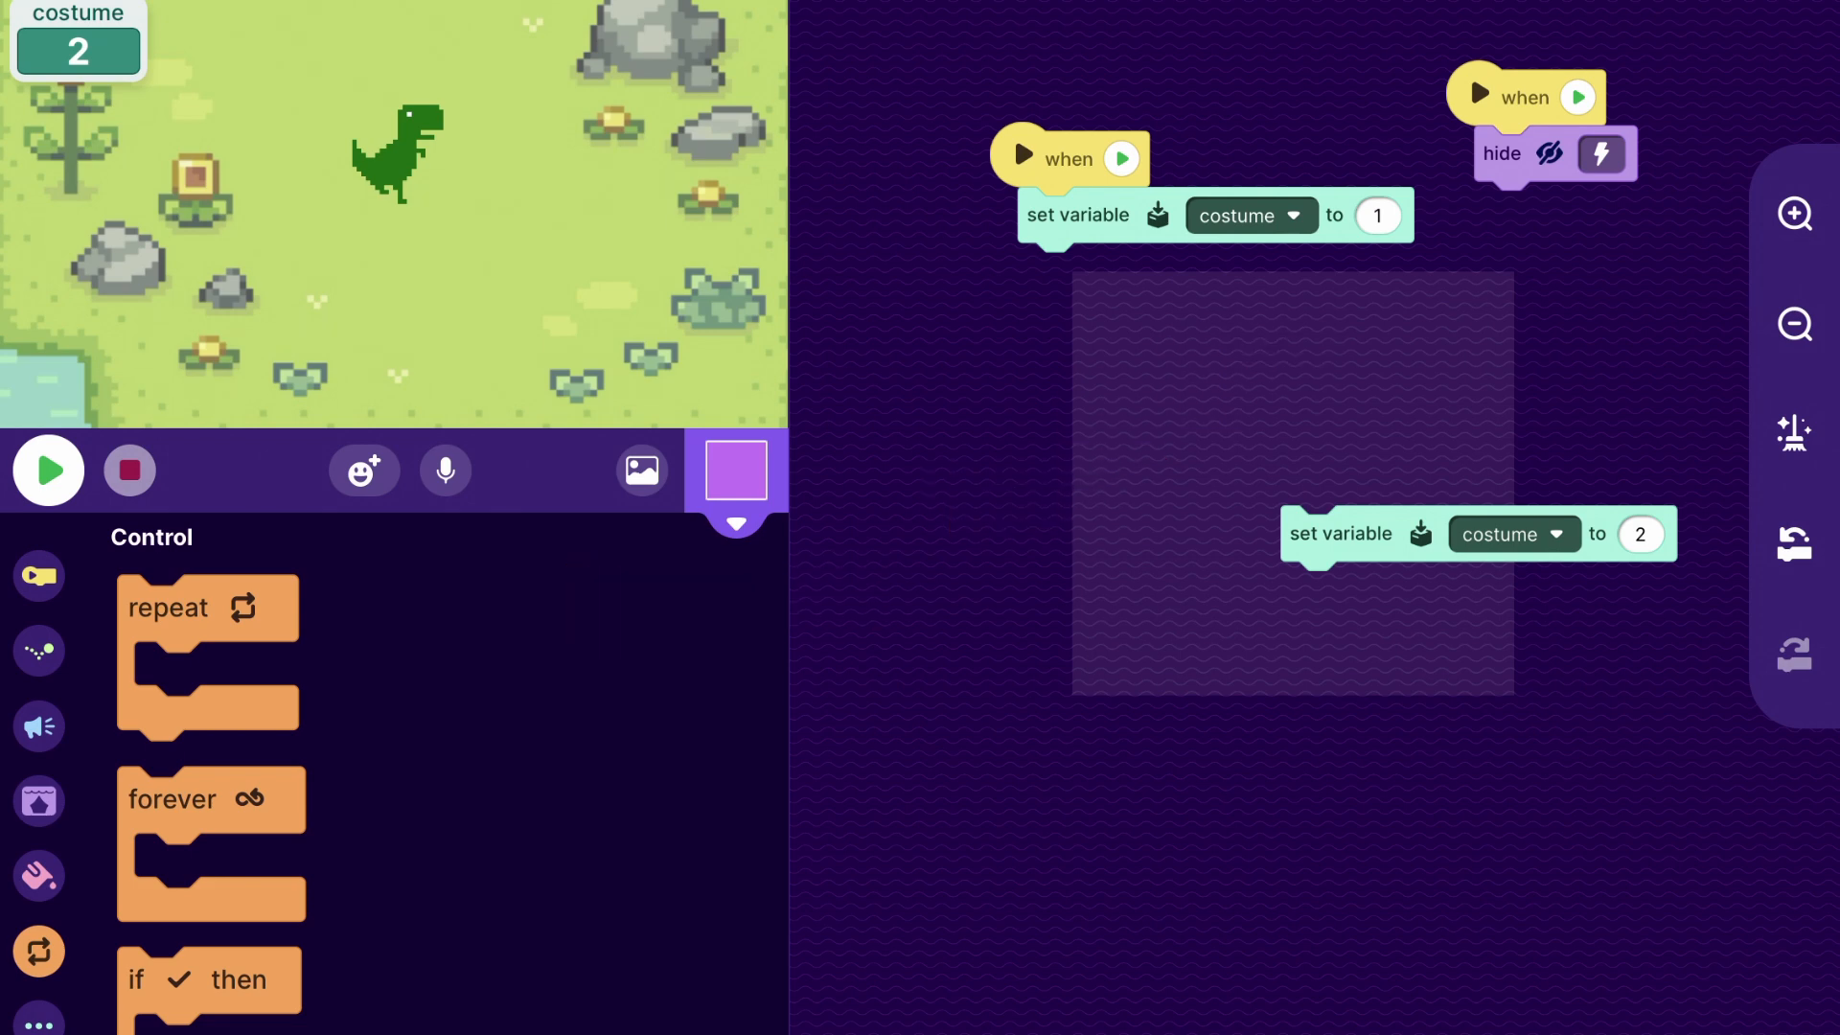
scroll(down, 3)
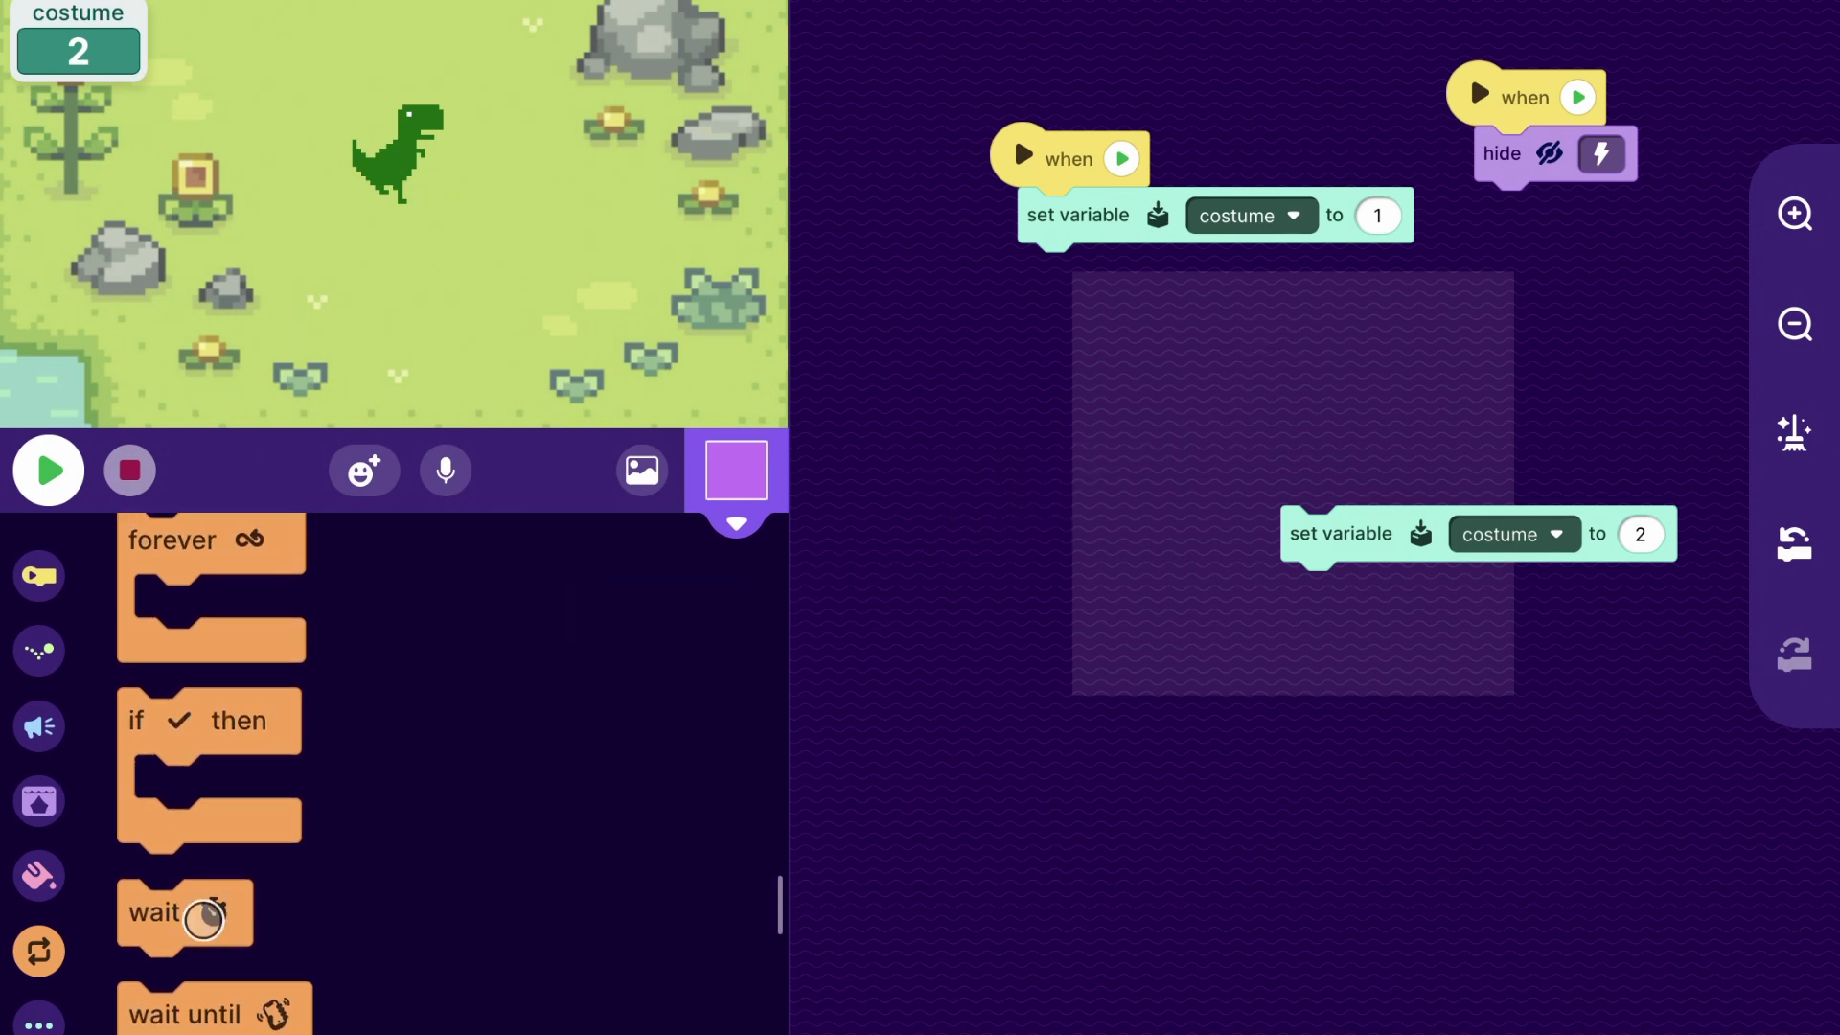
click(1096, 276)
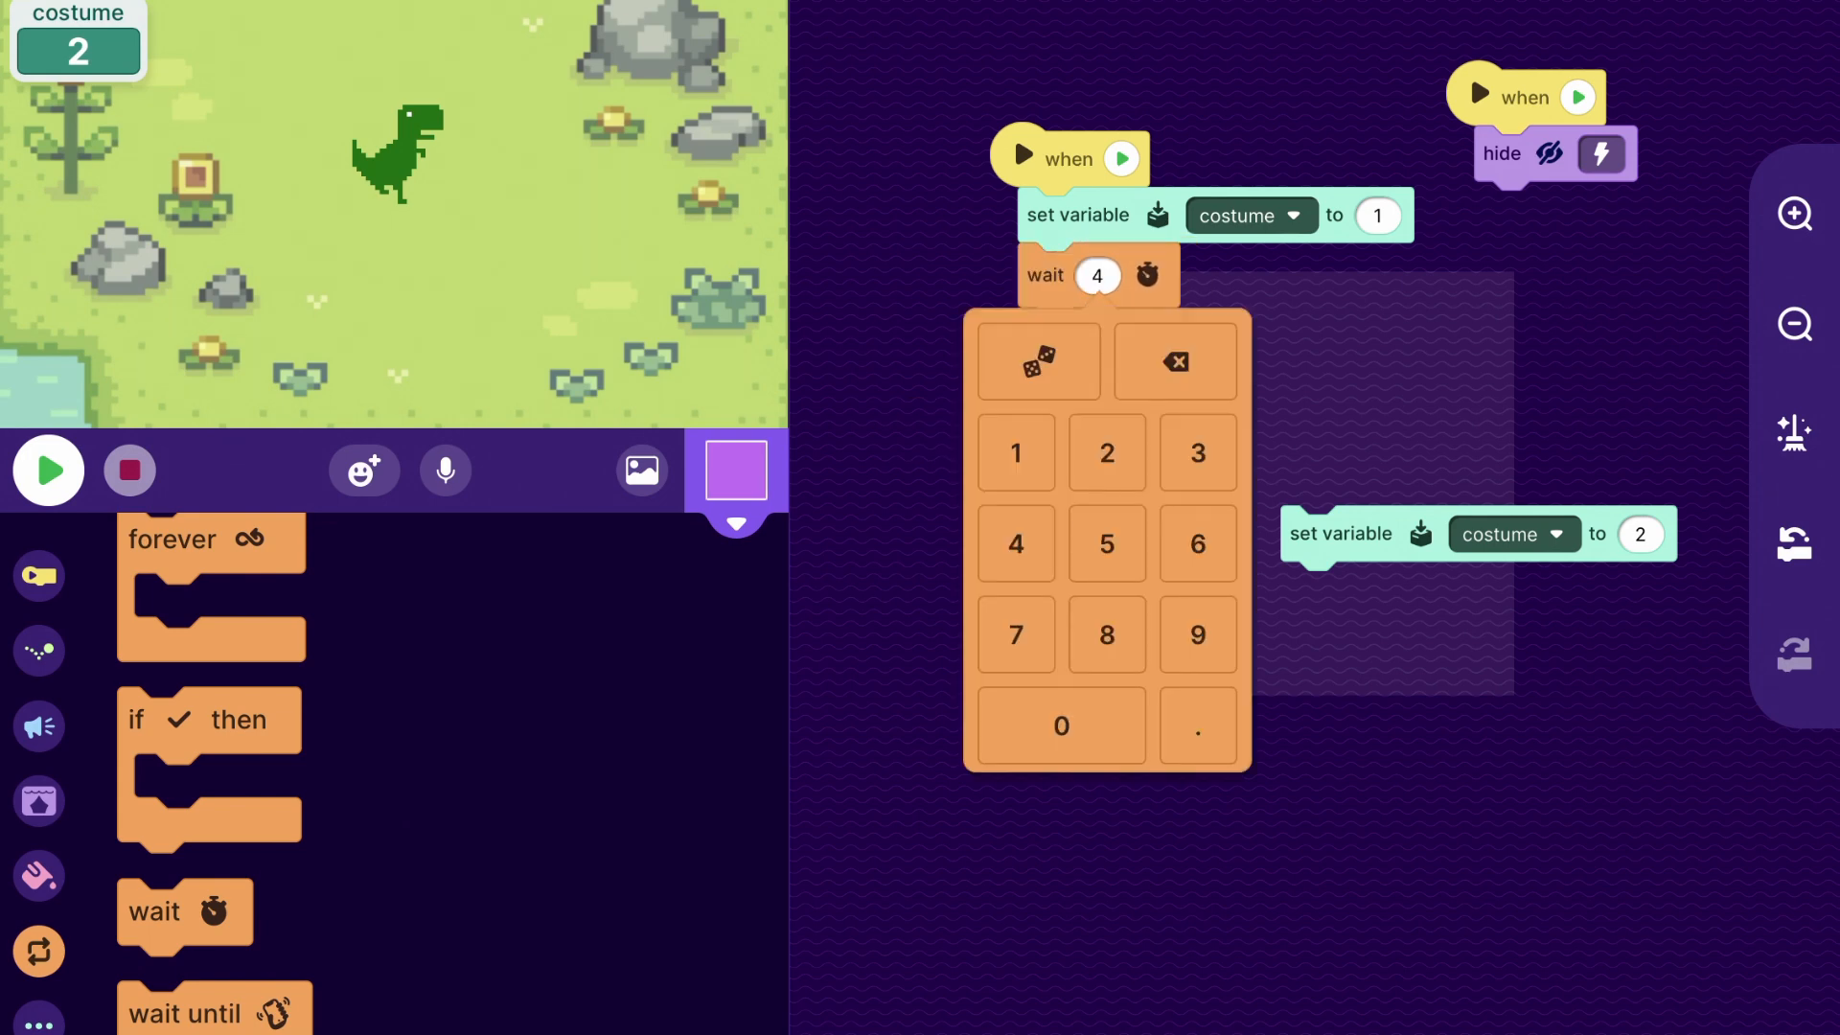